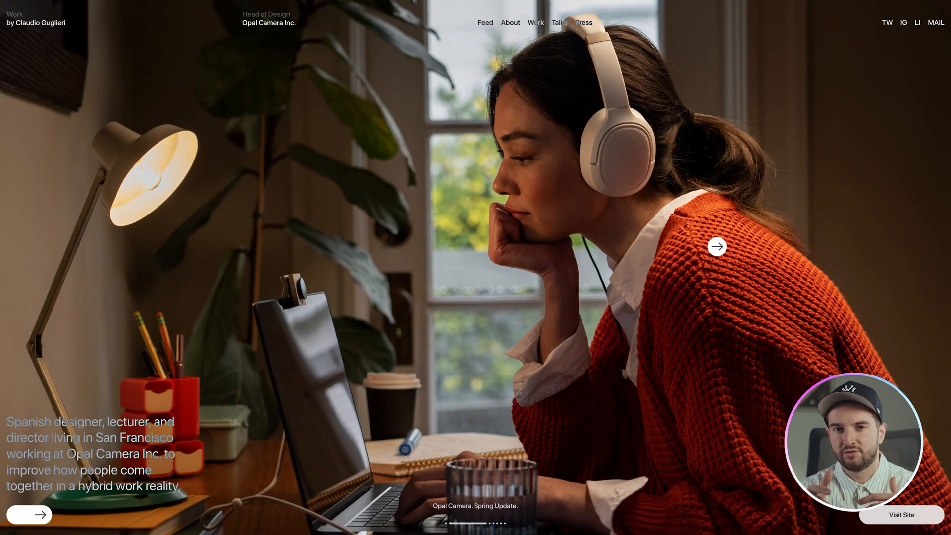
Cycle the project slides forward and back, landing on 'Opal Camera Inc. New Website'.
{"action": "left_click", "coordinate": [716, 246]}
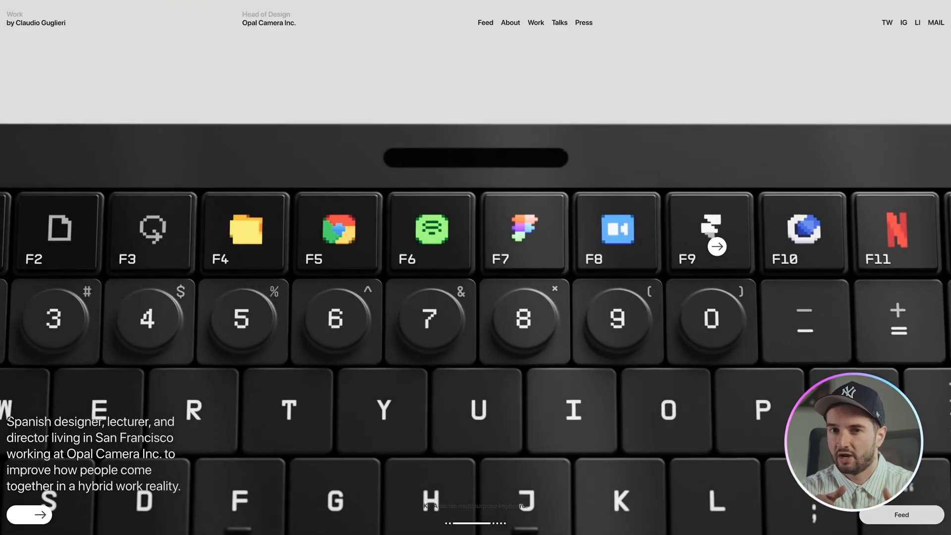
{"action": "left_click", "coordinate": [716, 246]}
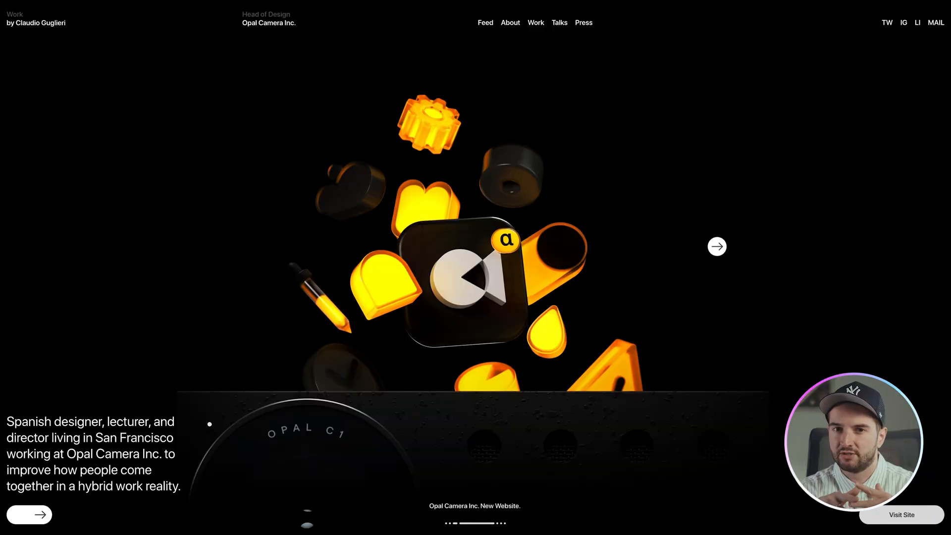
{"action": "left_click", "coordinate": [717, 246]}
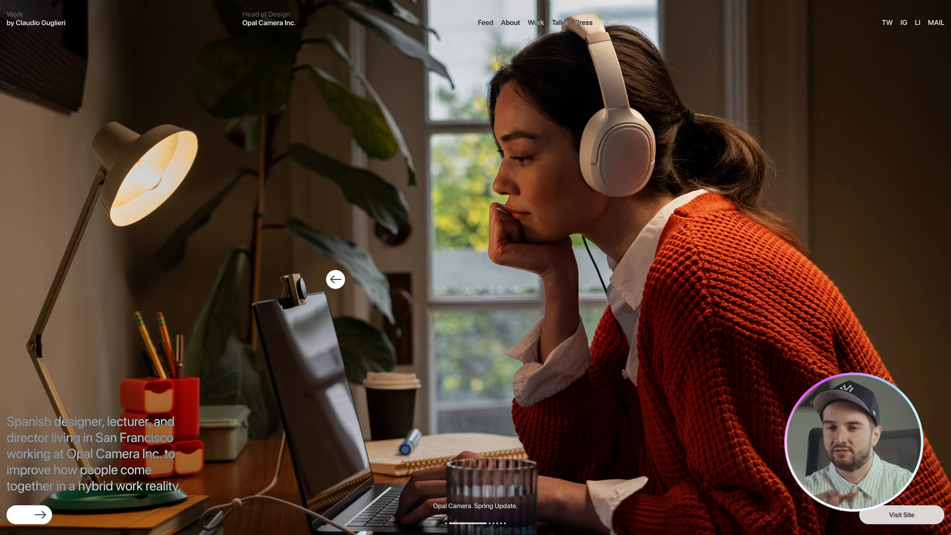
{"action": "left_click", "coordinate": [335, 279]}
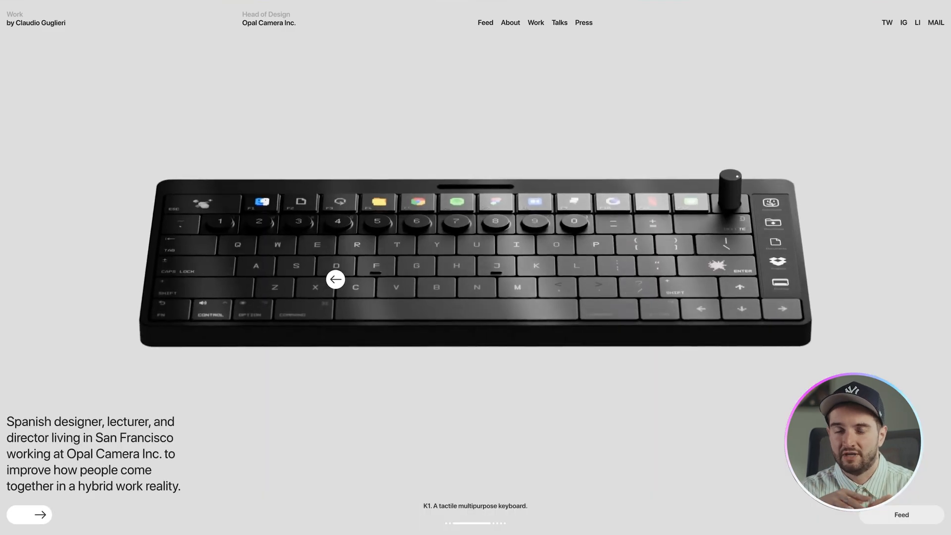
{"action": "left_click", "coordinate": [336, 279]}
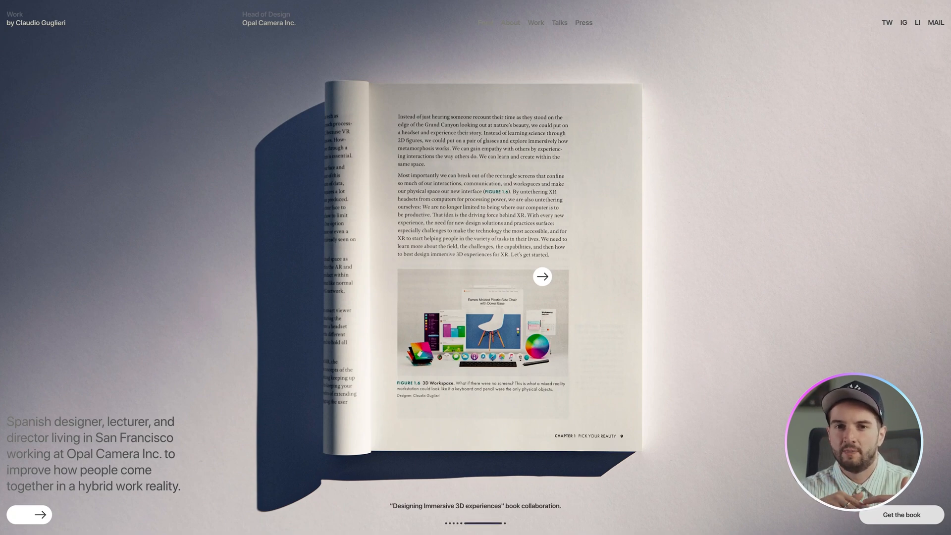
{"action": "left_click", "coordinate": [541, 276]}
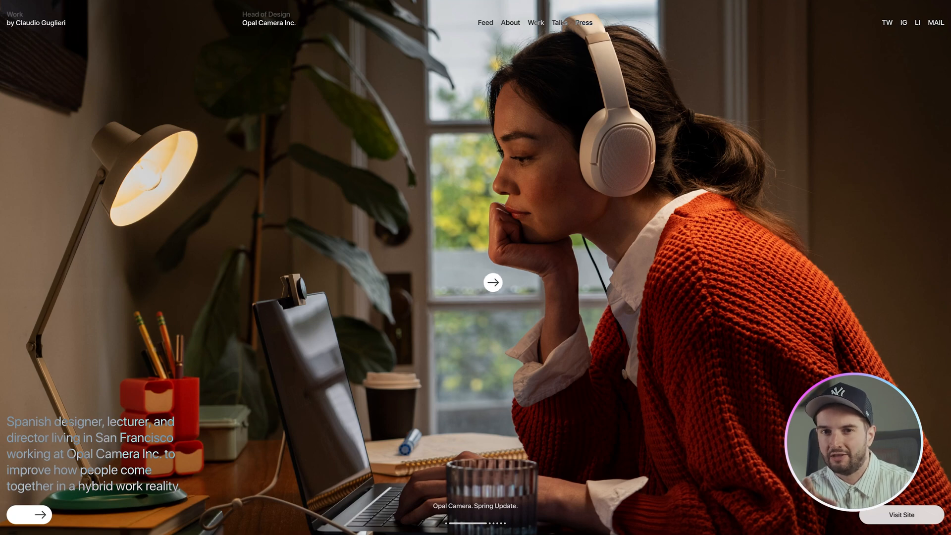
{"action": "left_click", "coordinate": [492, 282]}
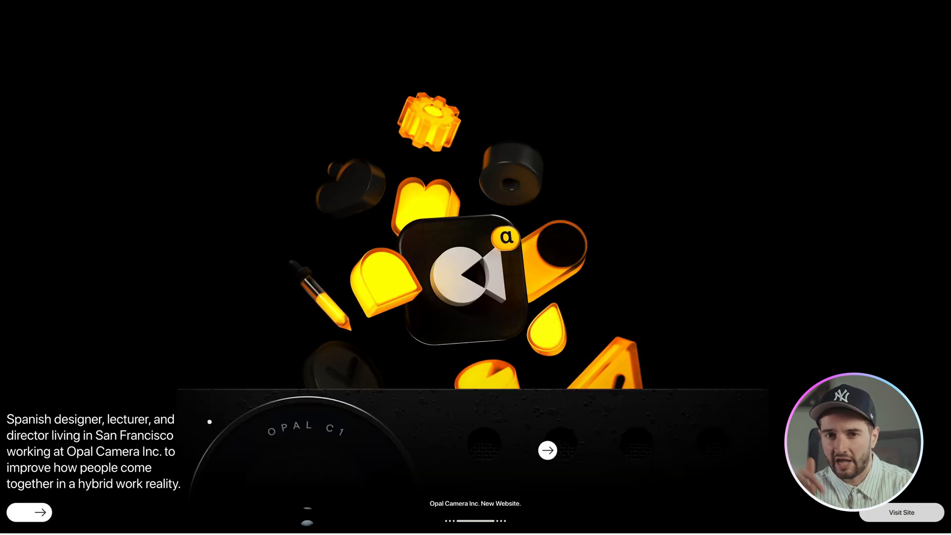
Scroll down the portfolio page to its footer.
{"action": "scroll", "scroll_direction": "down", "scroll_amount": 3}
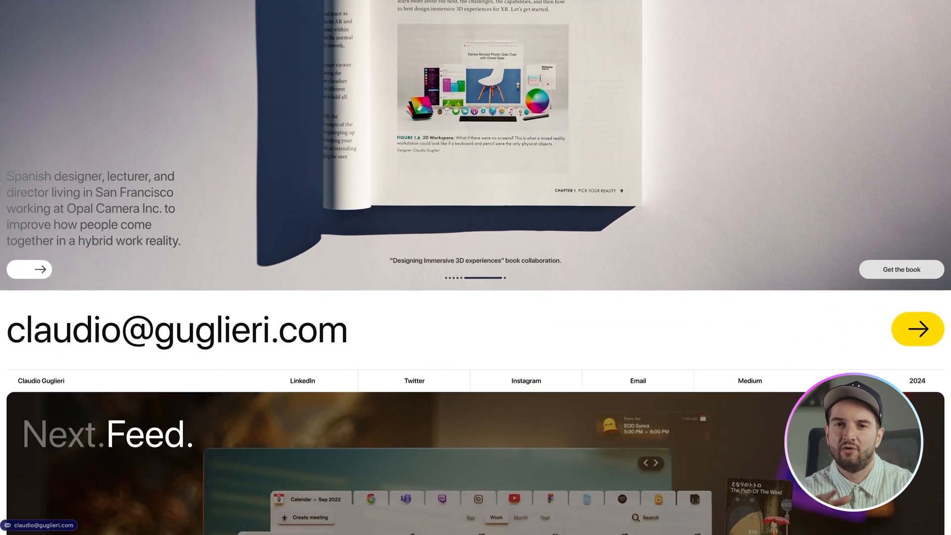
{"action": "scroll", "scroll_direction": "down", "scroll_amount": 3}
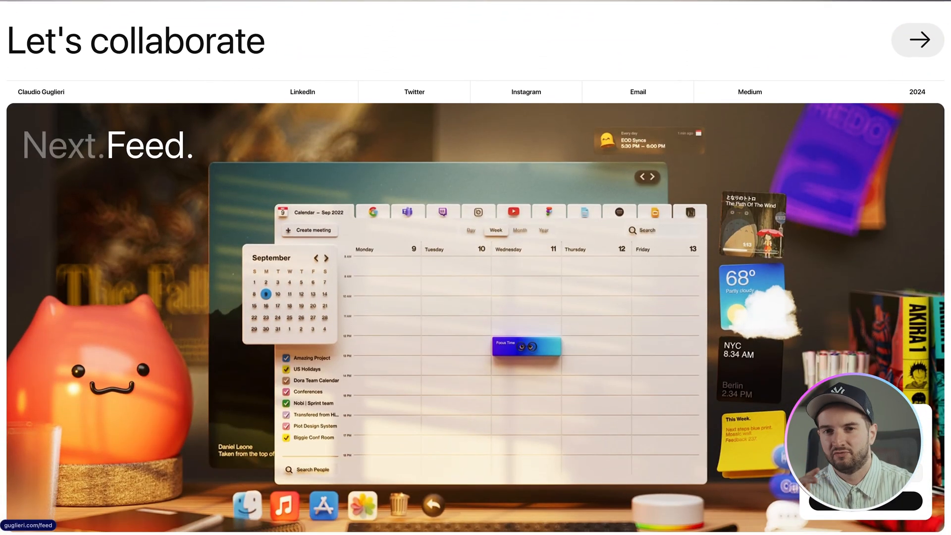
{"action": "scroll", "scroll_direction": "down", "scroll_amount": 3}
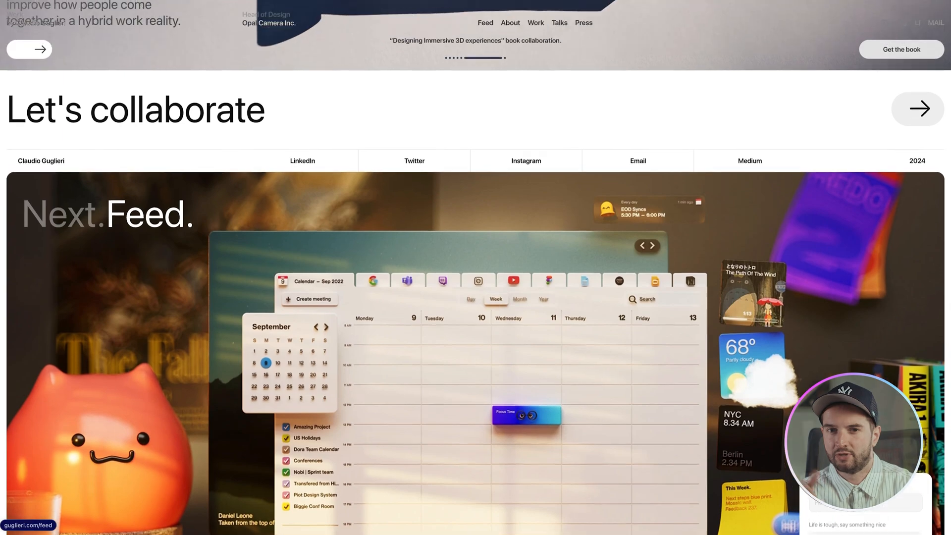
{"action": "scroll", "scroll_direction": "down", "scroll_amount": 3}
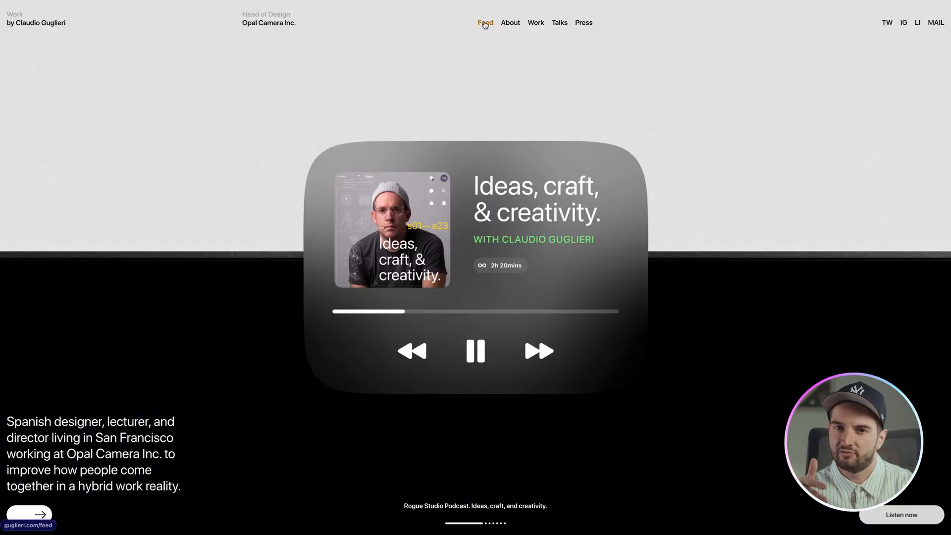
Open the Feed and About pages introducing the San Francisco designer.
{"action": "left_click", "coordinate": [510, 22]}
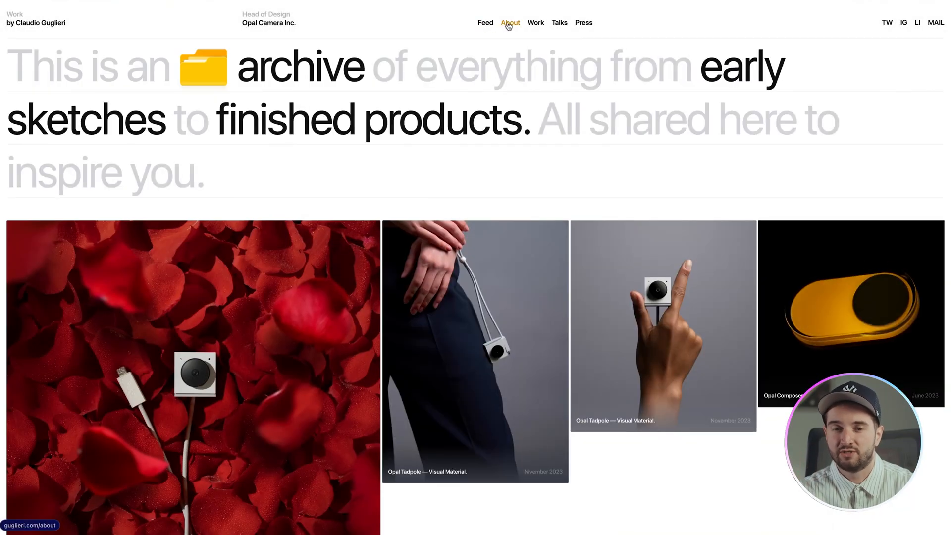
{"action": "left_click", "coordinate": [510, 22]}
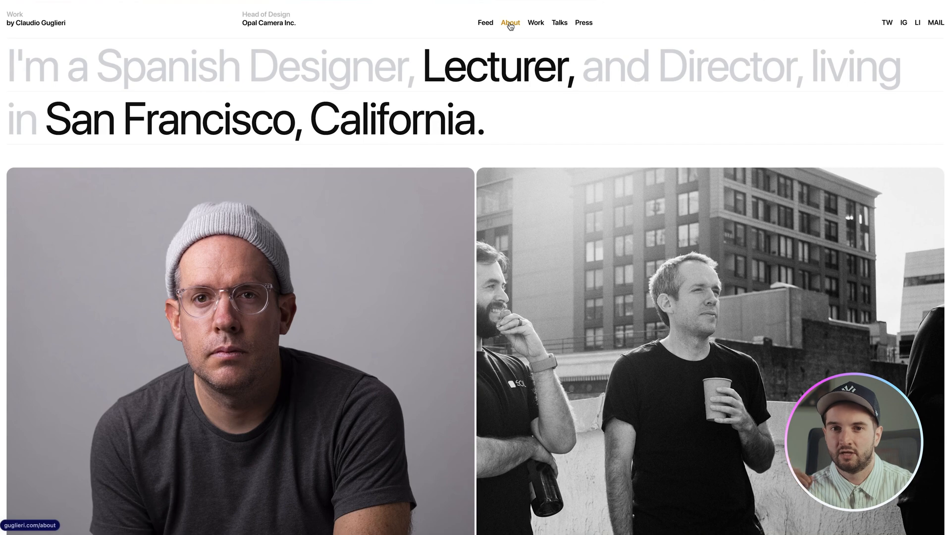
{"action": "left_click", "coordinate": [535, 23]}
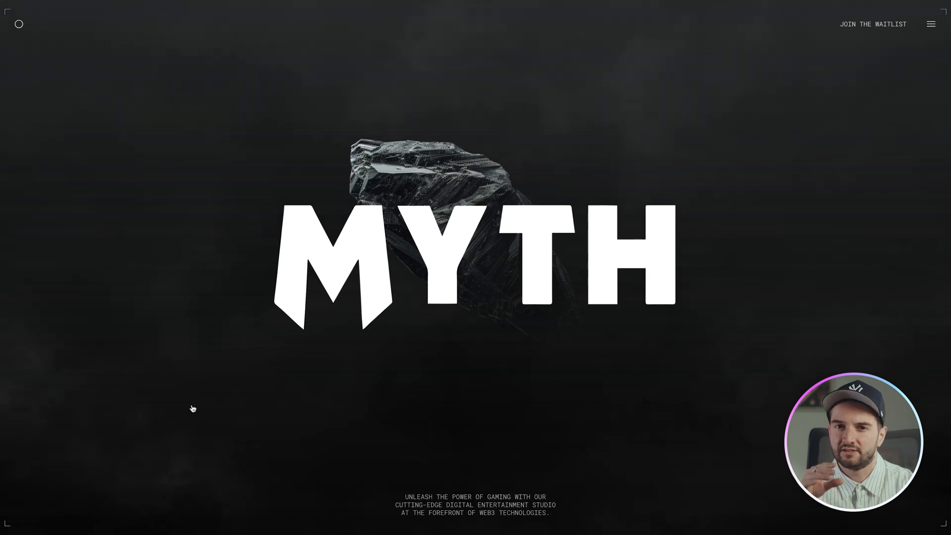
Scroll the MYTH landing page down to the 'Welcome to MYTH' section.
{"action": "scroll", "scroll_direction": "down", "scroll_amount": 3}
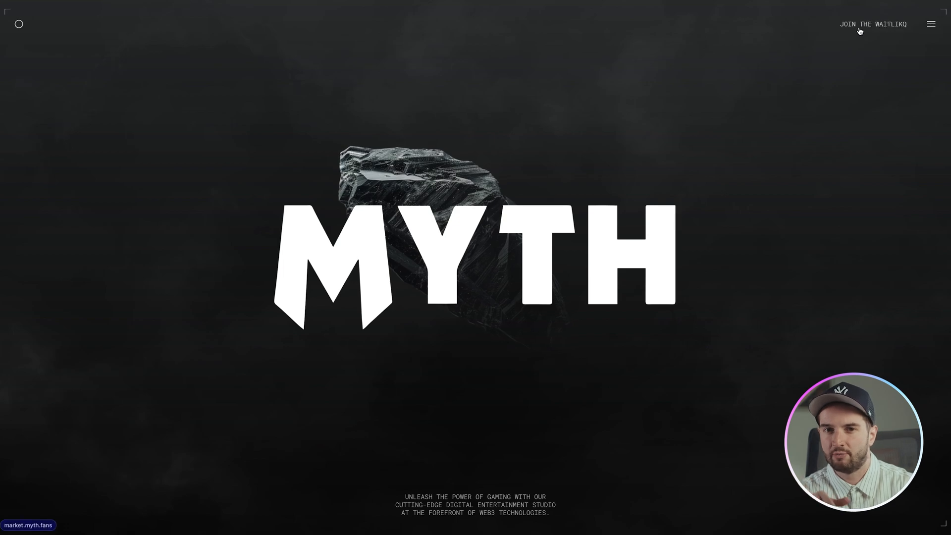
{"action": "mouse_move", "coordinate": [868, 67]}
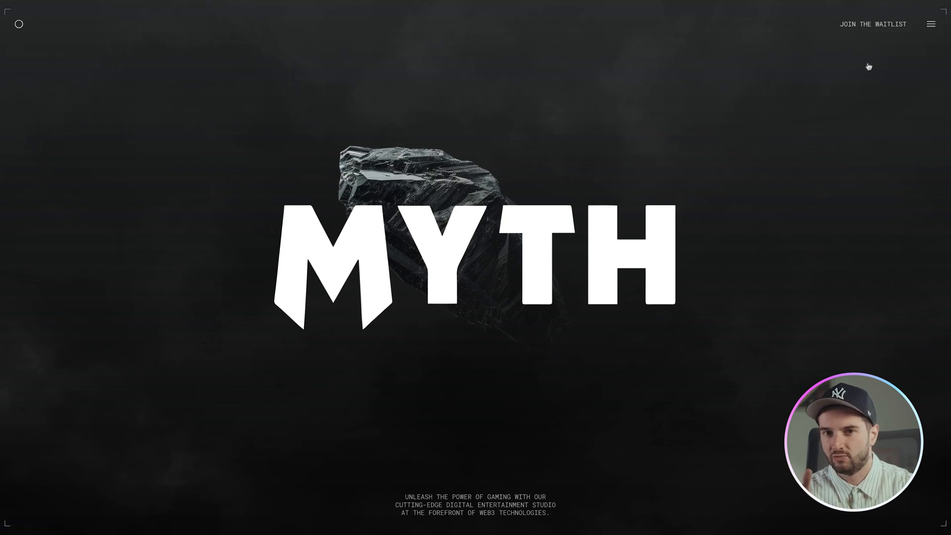
{"action": "scroll", "scroll_direction": "down", "scroll_amount": 3}
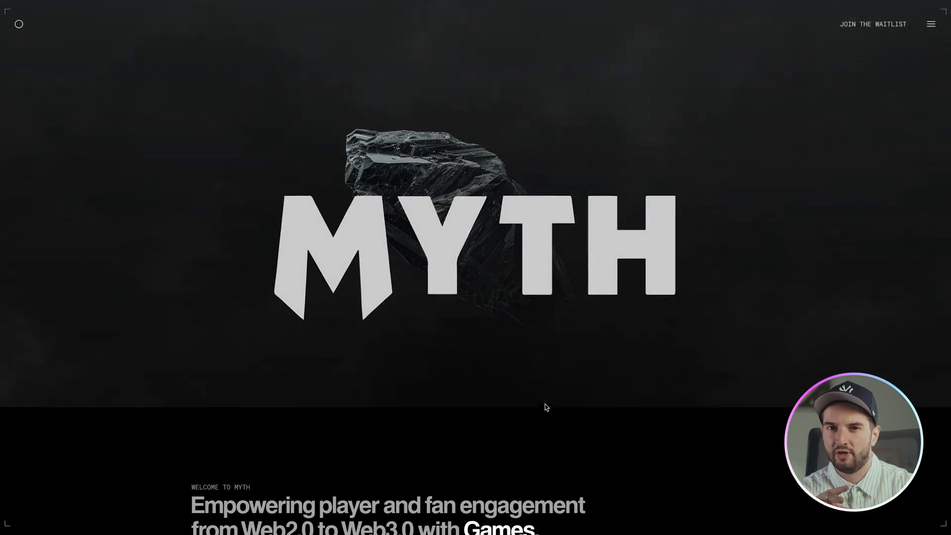
Scroll past the waitlist, Latest Drop banner and partners to the Infinite Redeemers section.
{"action": "scroll", "scroll_direction": "down", "scroll_amount": 3}
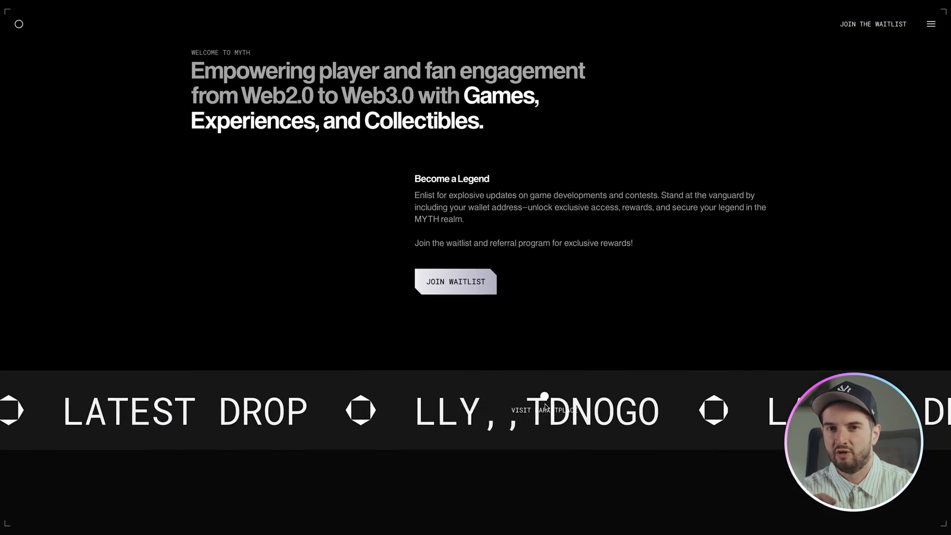
{"action": "scroll", "scroll_direction": "down", "scroll_amount": 3}
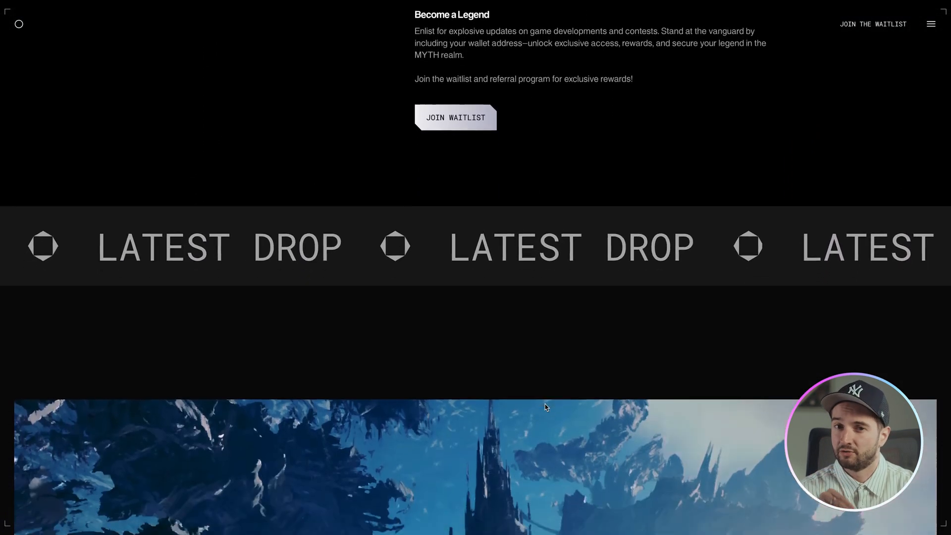
{"action": "scroll", "scroll_direction": "up", "scroll_amount": 3}
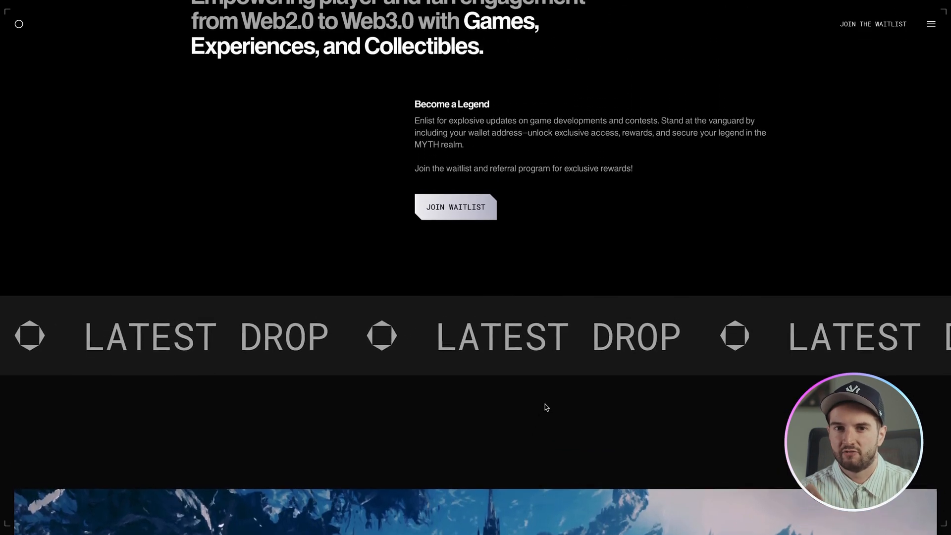
{"action": "scroll", "scroll_direction": "up", "scroll_amount": 3}
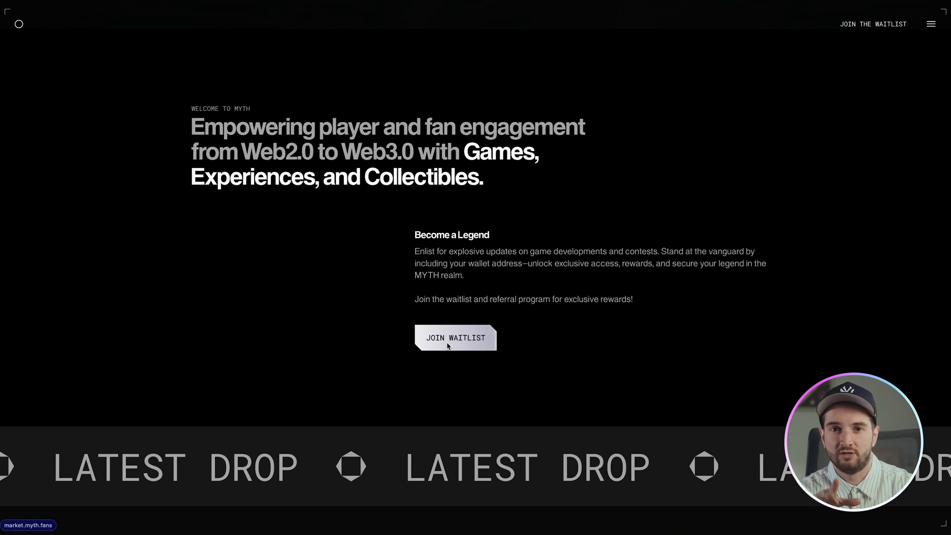
{"action": "mouse_move", "coordinate": [458, 377]}
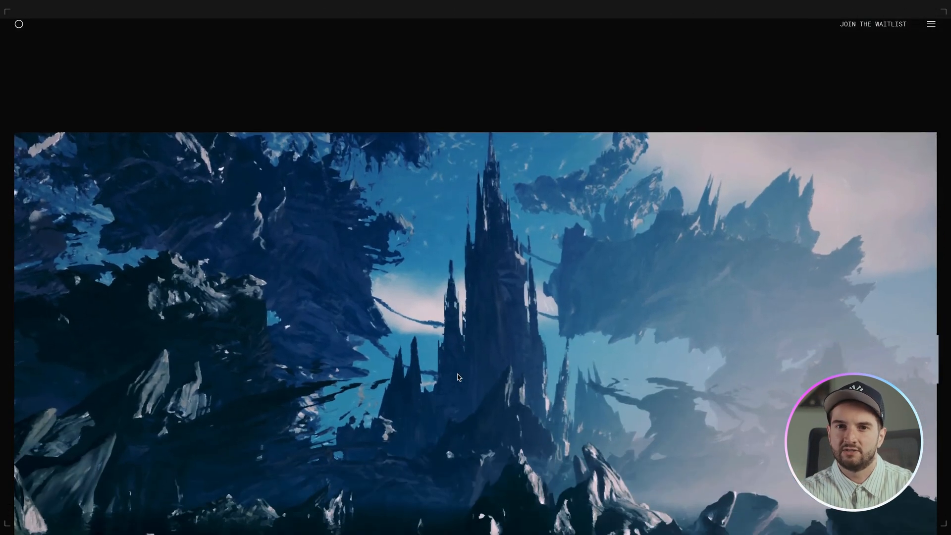
{"action": "scroll", "scroll_direction": "down", "scroll_amount": 3}
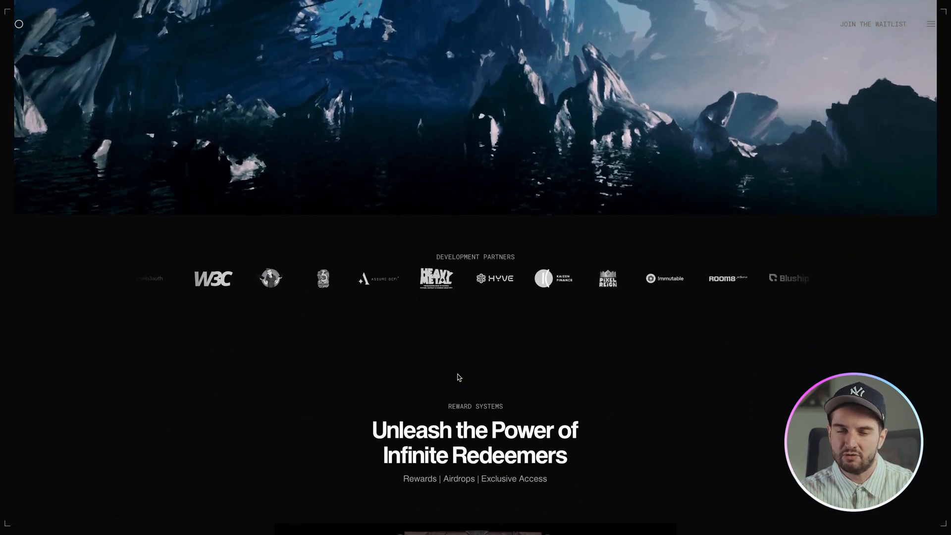
{"action": "scroll", "scroll_direction": "down", "scroll_amount": 3}
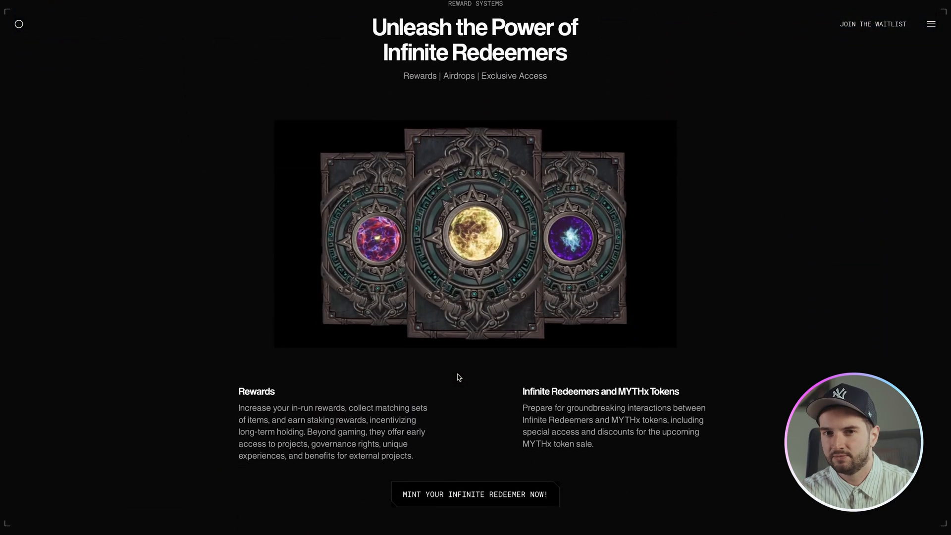
{"action": "scroll", "scroll_direction": "down", "scroll_amount": 3}
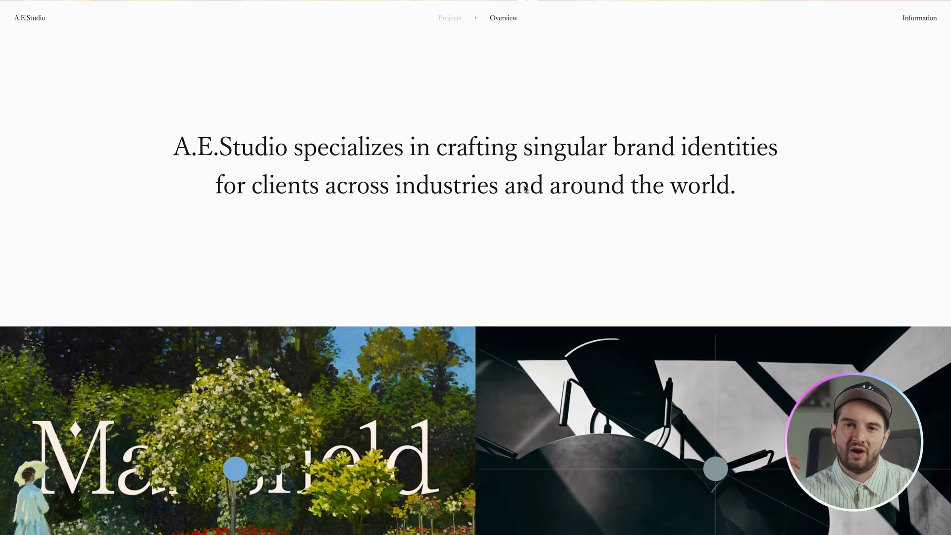
Scroll through the projects grid and Narma case study, then go to Overview.
{"action": "scroll", "scroll_direction": "down", "scroll_amount": 3}
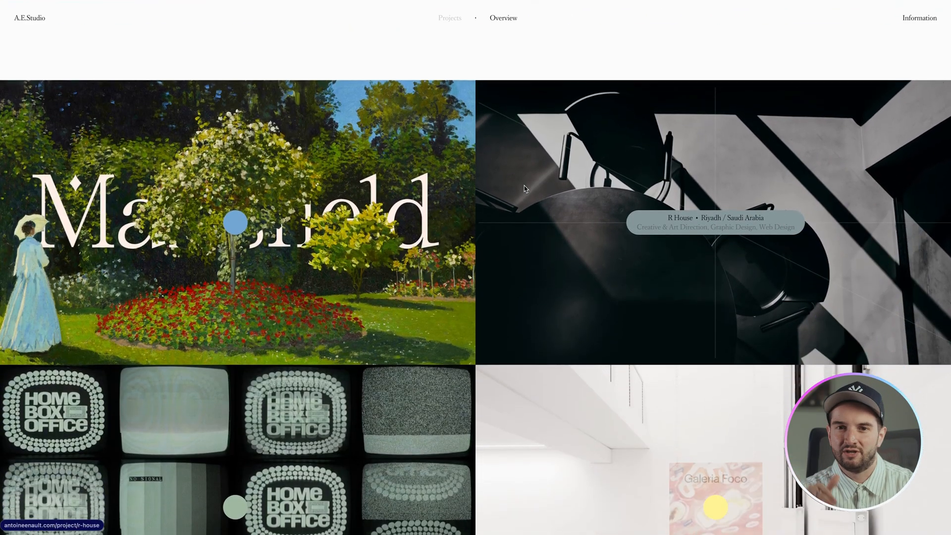
{"action": "scroll", "scroll_direction": "down", "scroll_amount": 3}
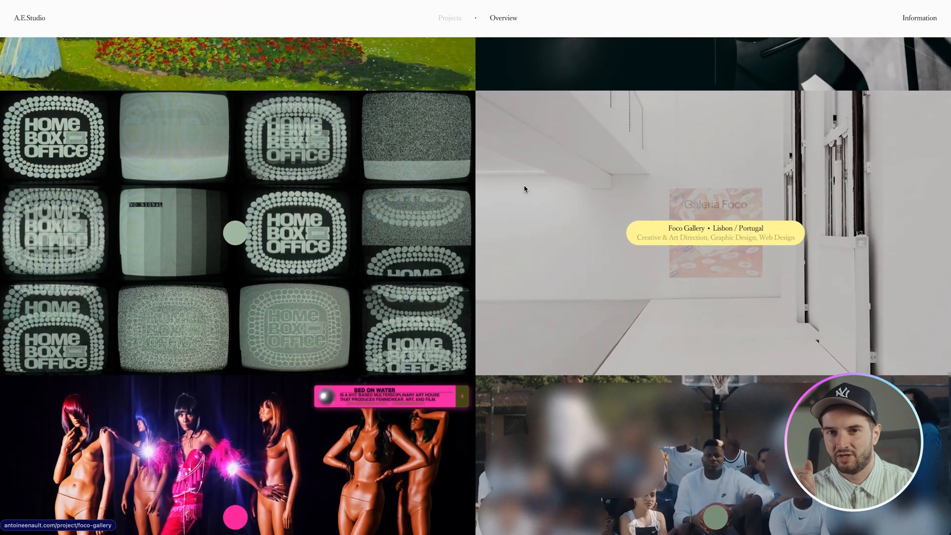
{"action": "scroll", "scroll_direction": "down", "scroll_amount": 3}
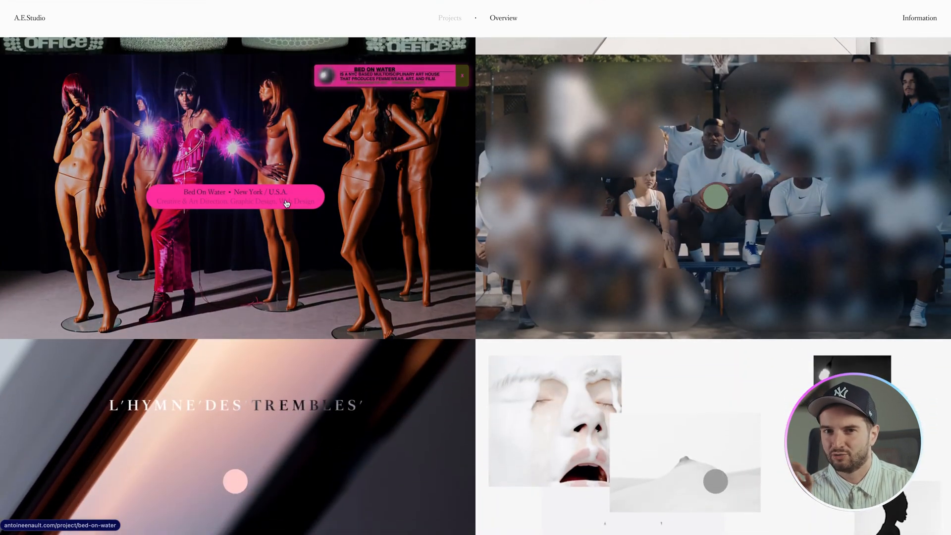
{"action": "scroll", "scroll_direction": "down", "scroll_amount": 3}
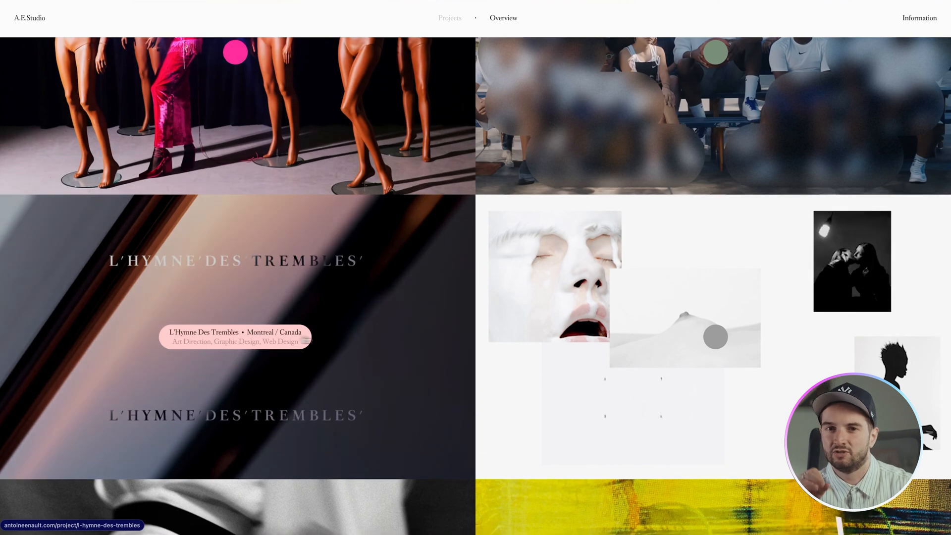
{"action": "scroll", "scroll_direction": "down", "scroll_amount": 3}
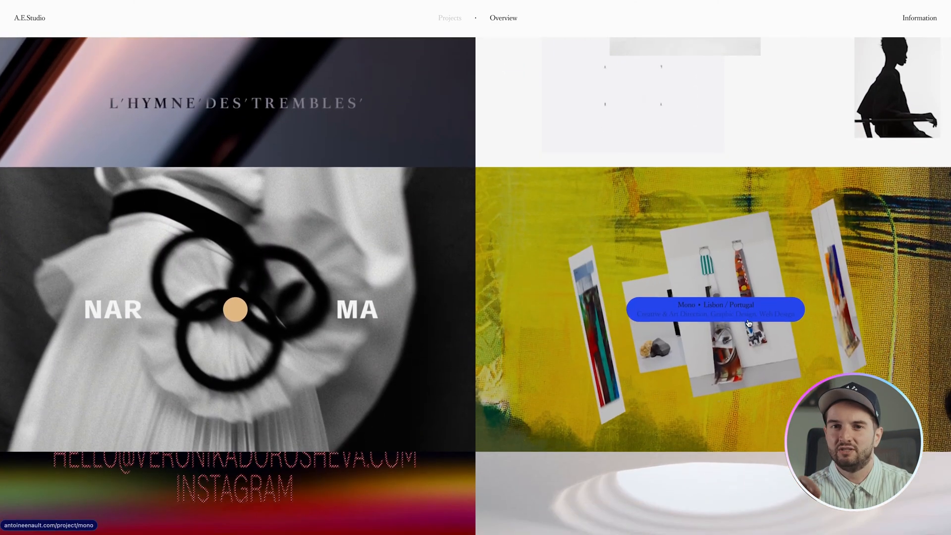
{"action": "scroll", "scroll_direction": "down", "scroll_amount": 3}
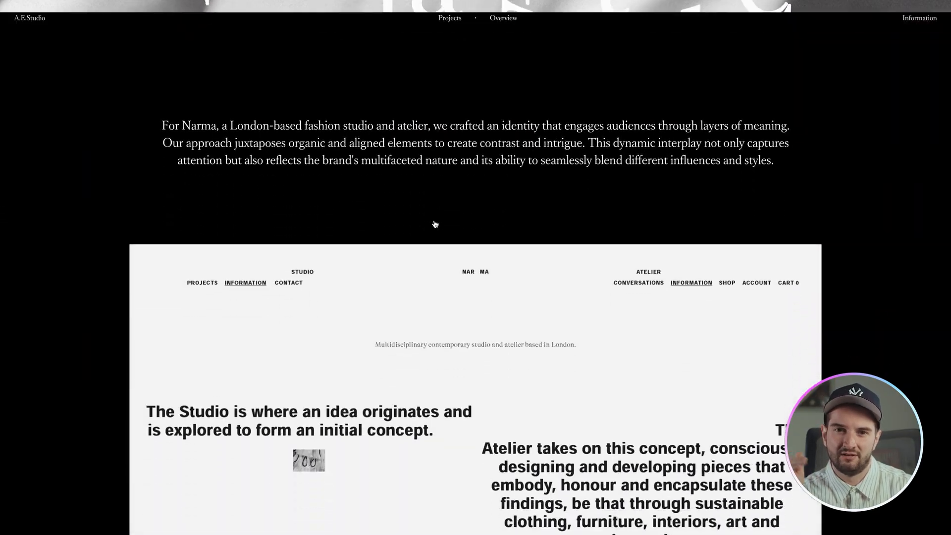
{"action": "scroll", "scroll_direction": "down", "scroll_amount": 3}
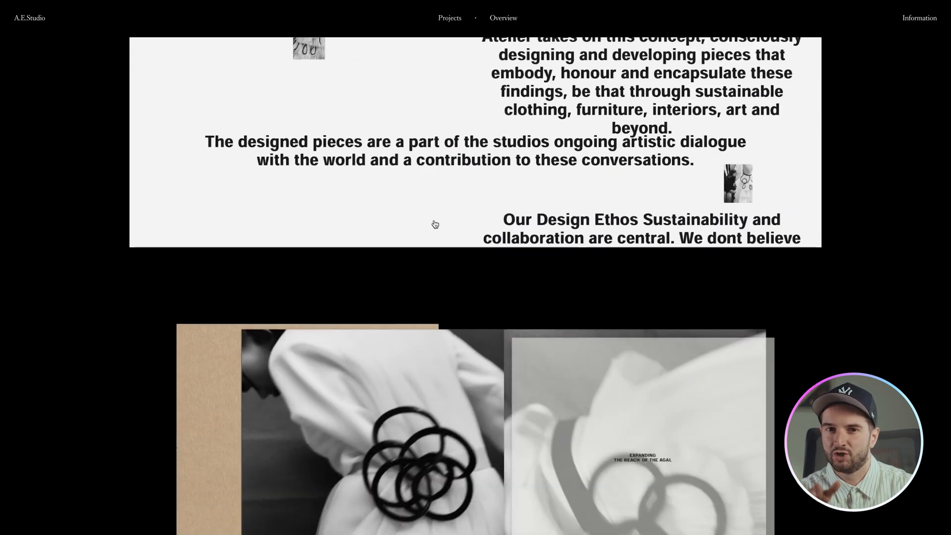
{"action": "scroll", "scroll_direction": "down", "scroll_amount": 3}
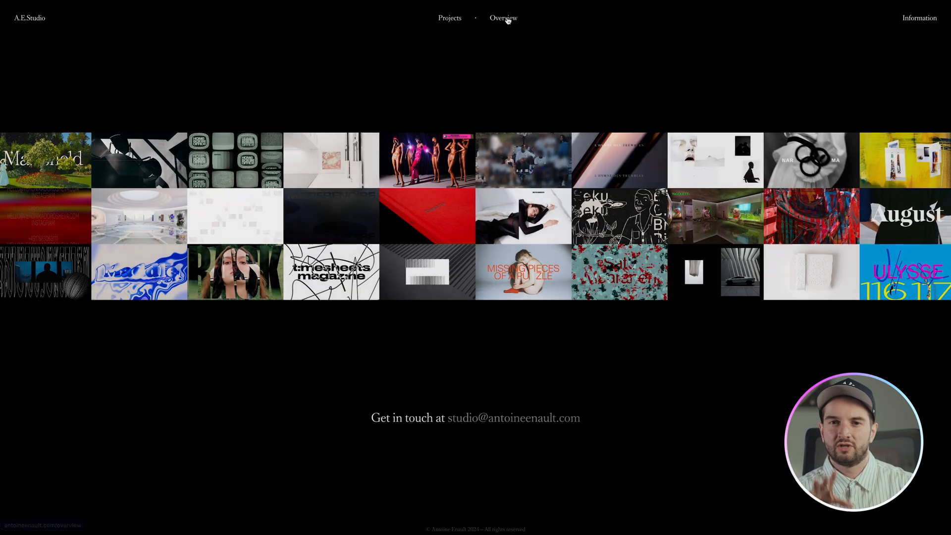
{"action": "left_click", "coordinate": [503, 18]}
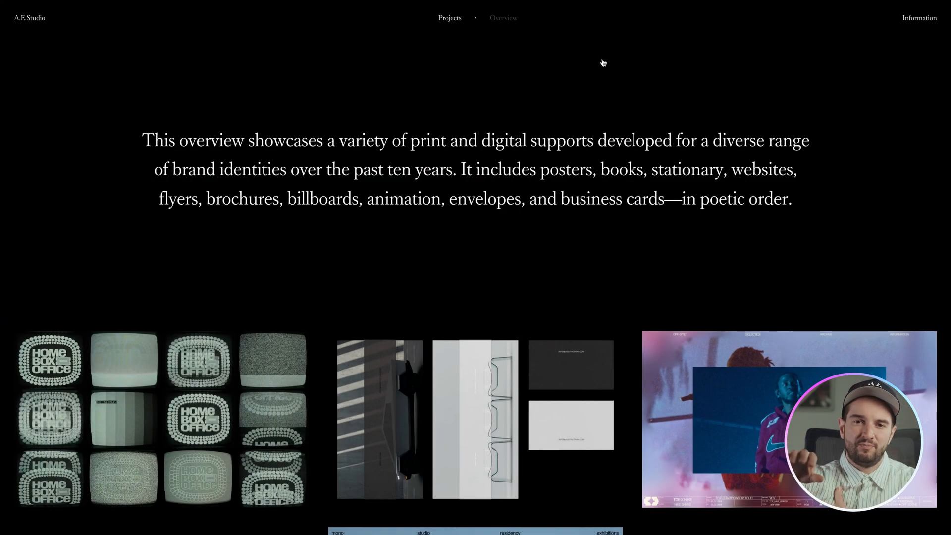
Scroll the Overview gallery, then open the Information page with inquiry emails and Services.
{"action": "scroll", "scroll_direction": "down", "scroll_amount": 3}
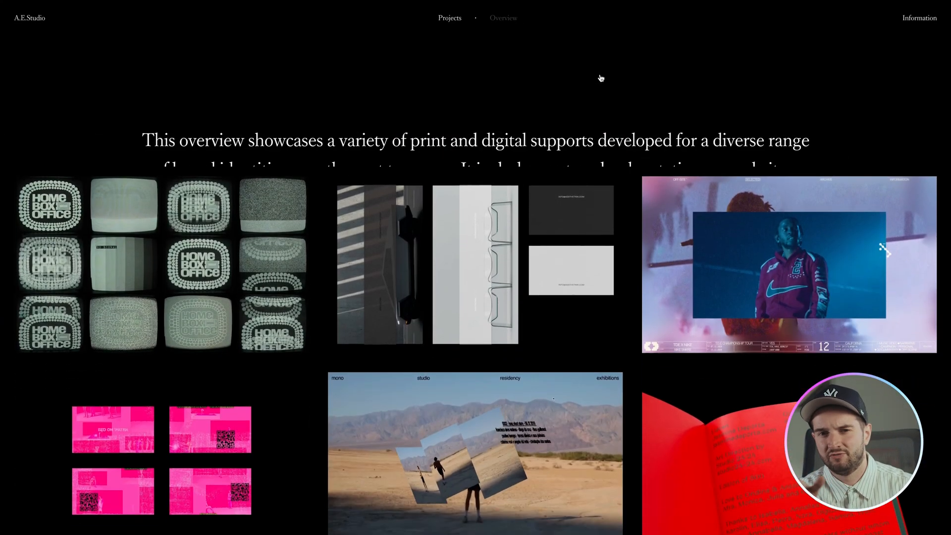
{"action": "scroll", "scroll_direction": "down", "scroll_amount": 3}
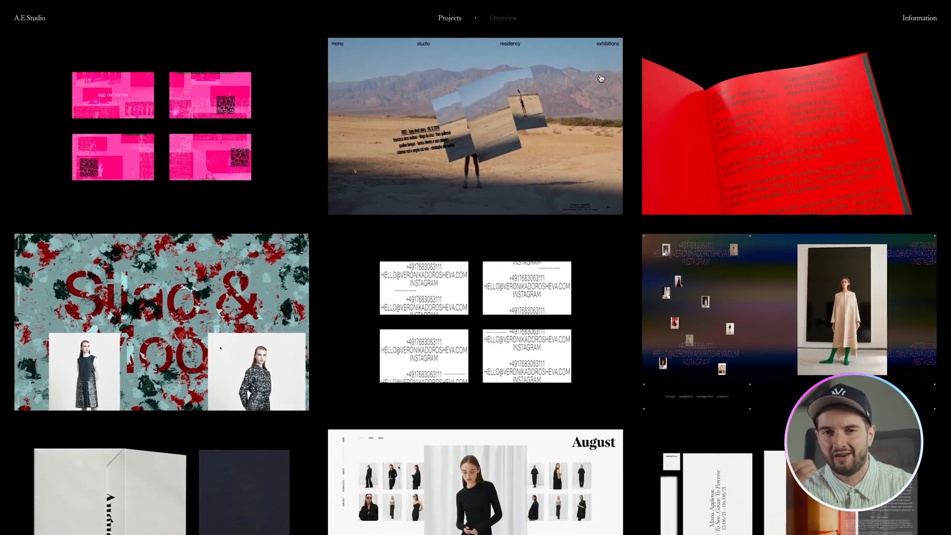
{"action": "scroll", "scroll_direction": "down", "scroll_amount": 3}
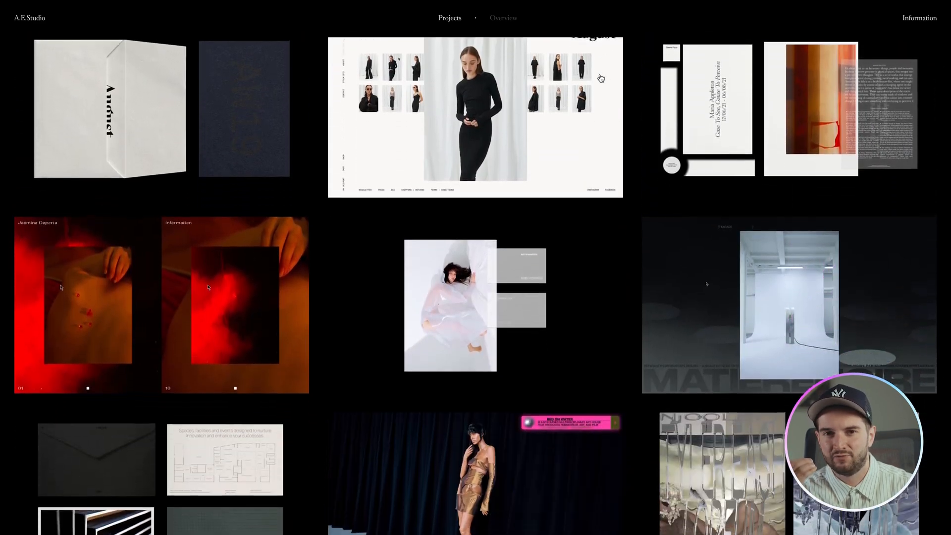
{"action": "scroll", "scroll_direction": "down", "scroll_amount": 3}
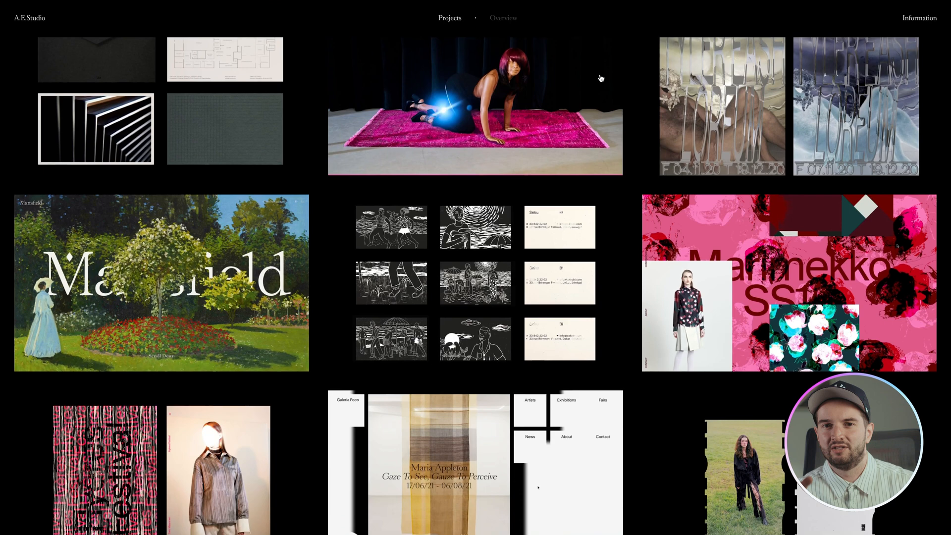
{"action": "scroll", "scroll_direction": "down", "scroll_amount": 3}
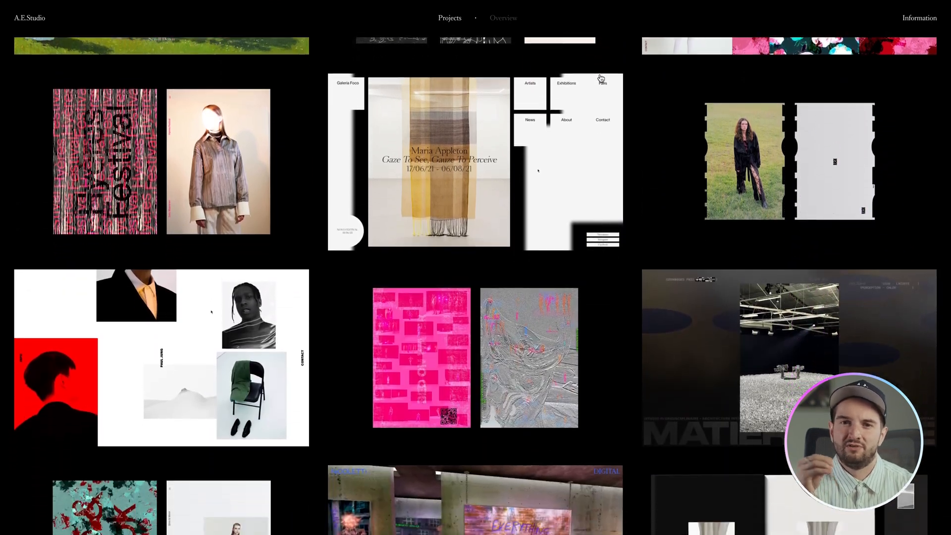
{"action": "scroll", "scroll_direction": "down", "scroll_amount": 3}
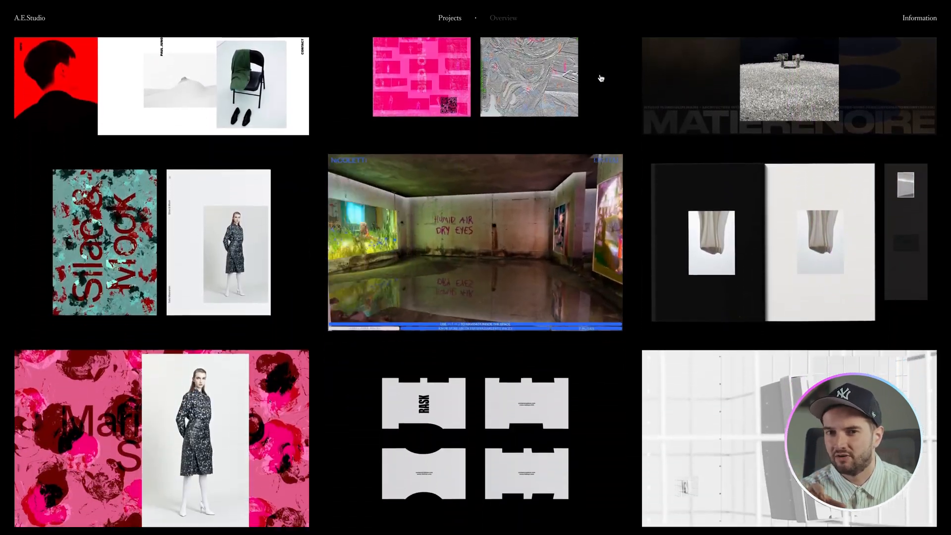
{"action": "scroll", "scroll_direction": "down", "scroll_amount": 3}
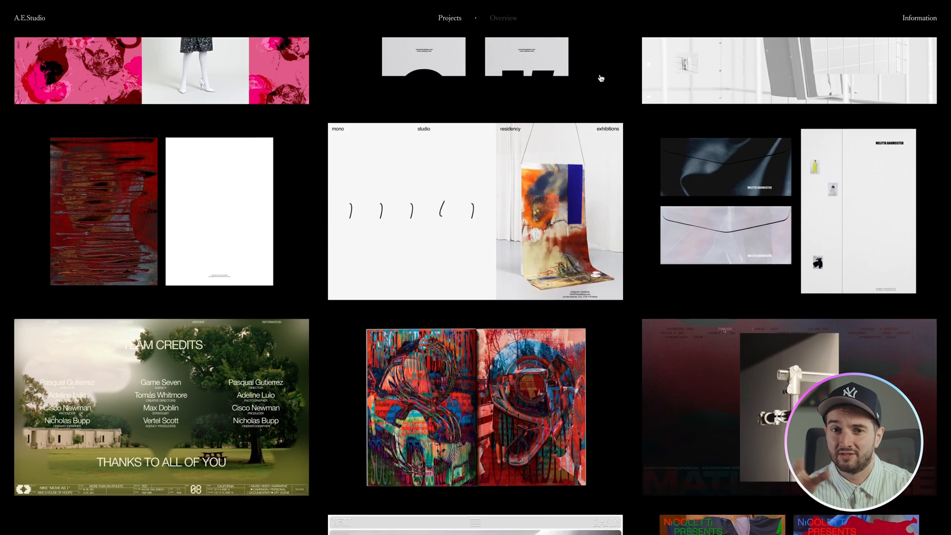
{"action": "scroll", "scroll_direction": "down", "scroll_amount": 3}
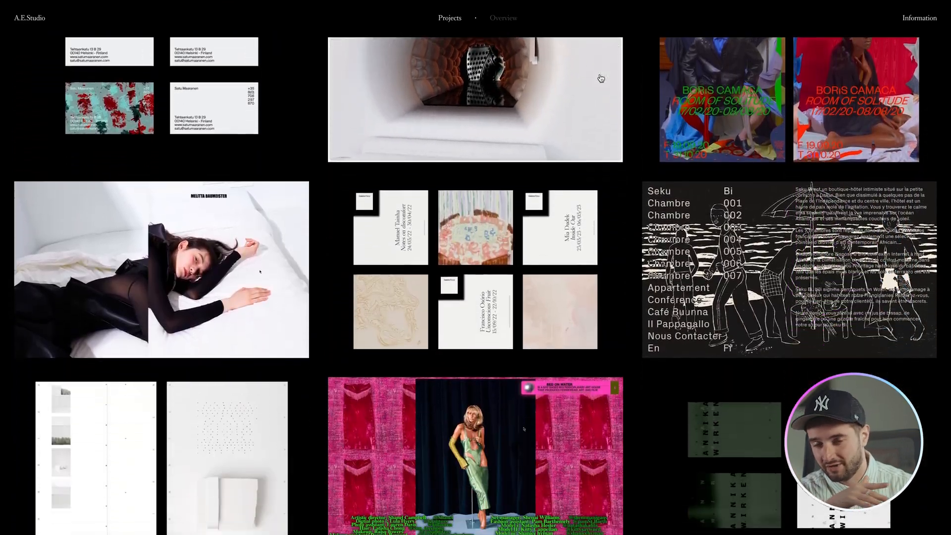
{"action": "scroll", "scroll_direction": "down", "scroll_amount": 3}
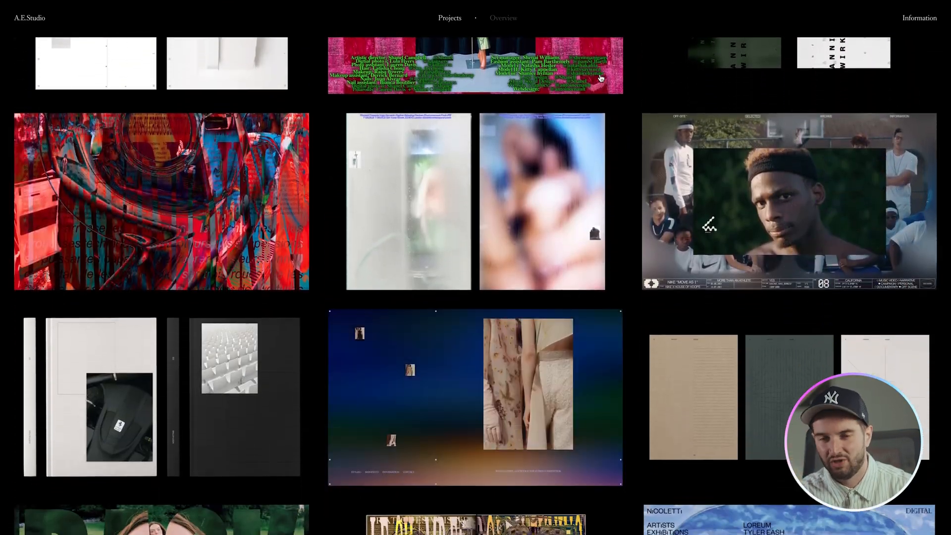
{"action": "scroll", "scroll_direction": "down", "scroll_amount": 3}
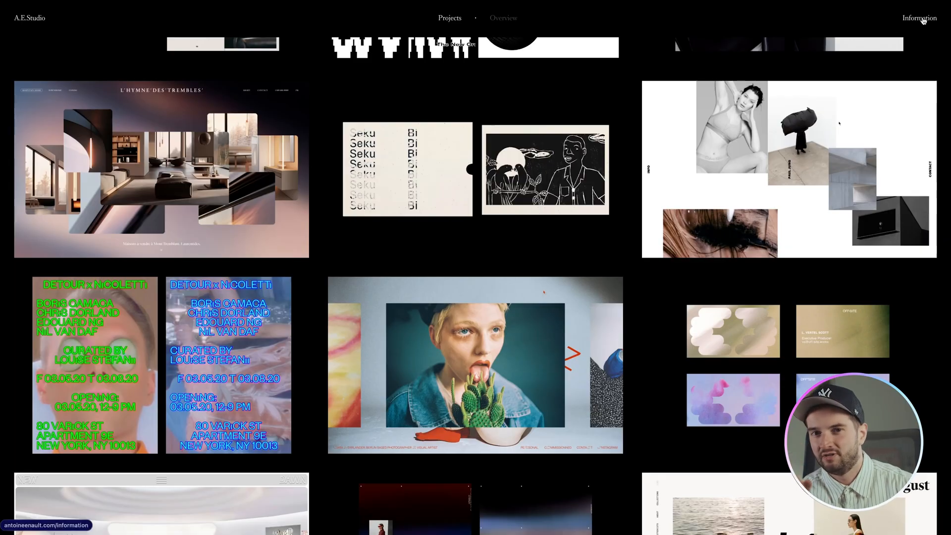
{"action": "left_click", "coordinate": [918, 18]}
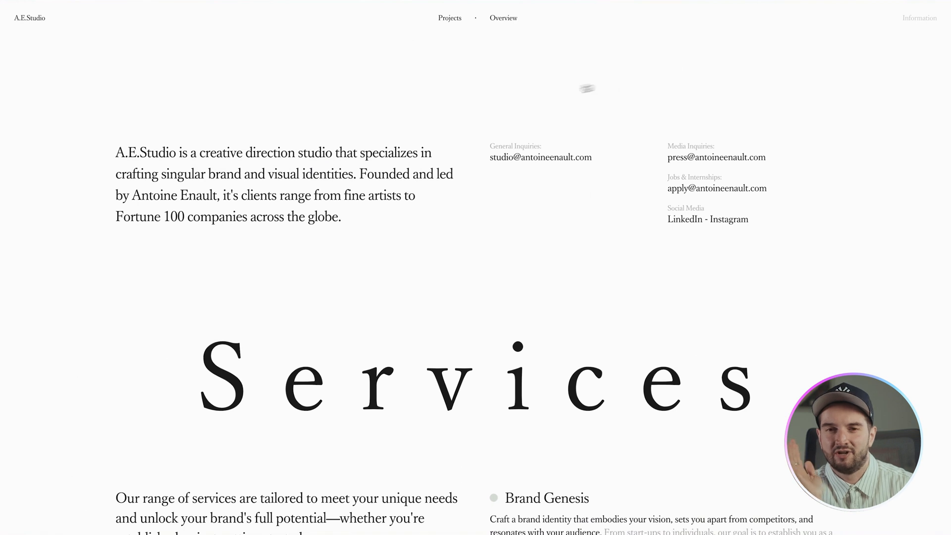
{"action": "mouse_move", "coordinate": [470, 113]}
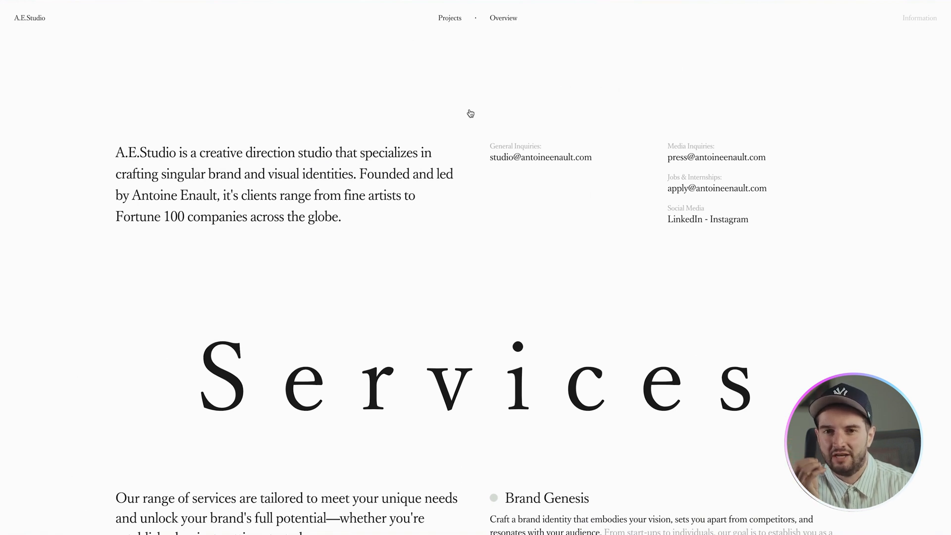
Scroll past Services and Process to the About A.E.Studio biography and portrait.
{"action": "scroll", "scroll_direction": "down", "scroll_amount": 3}
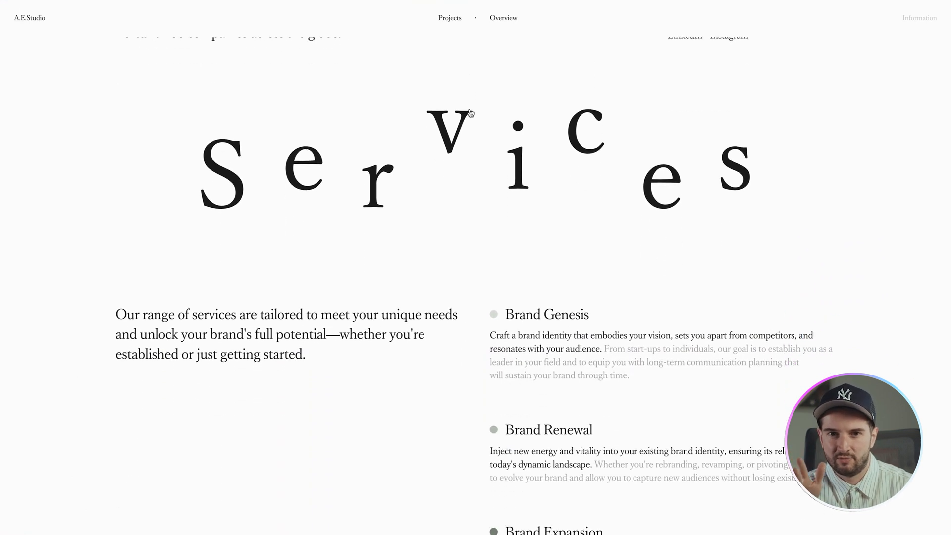
{"action": "scroll", "scroll_direction": "down", "scroll_amount": 3}
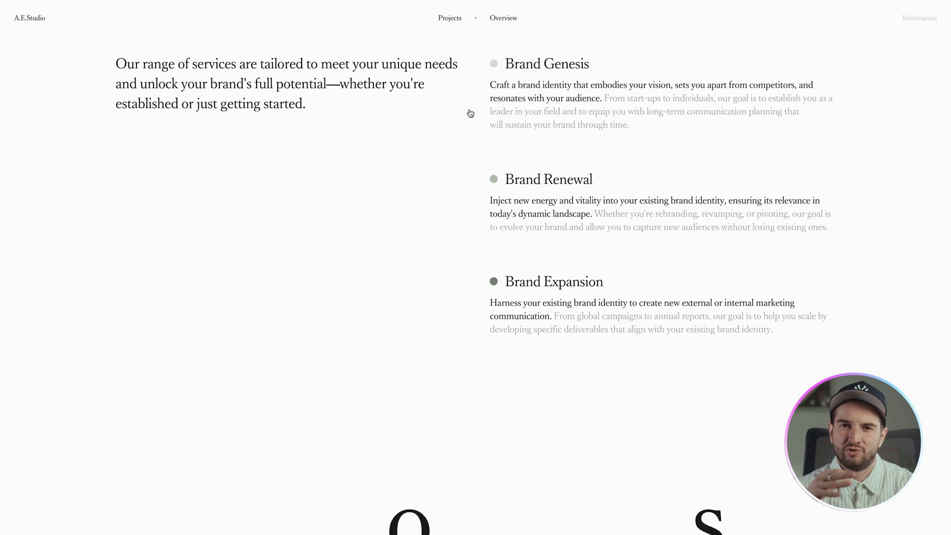
{"action": "scroll", "scroll_direction": "down", "scroll_amount": 3}
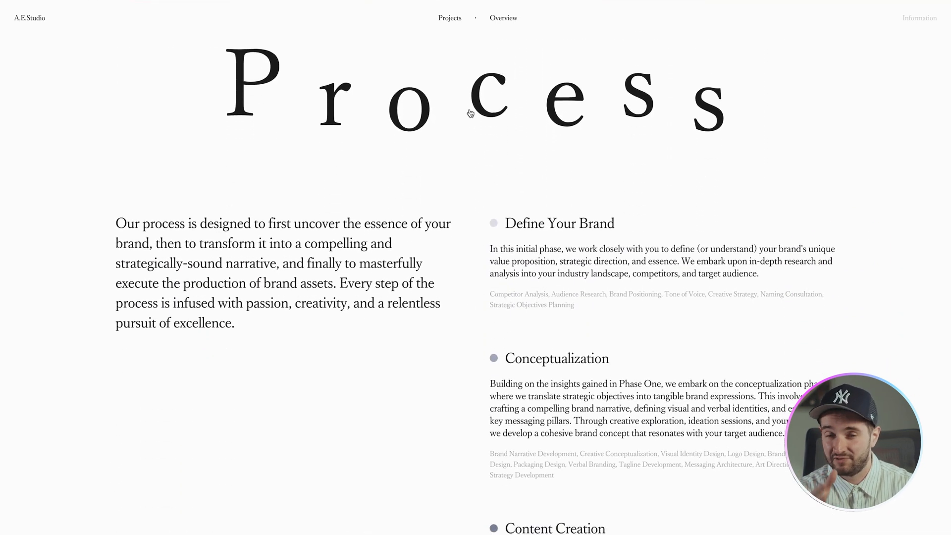
{"action": "scroll", "scroll_direction": "down", "scroll_amount": 3}
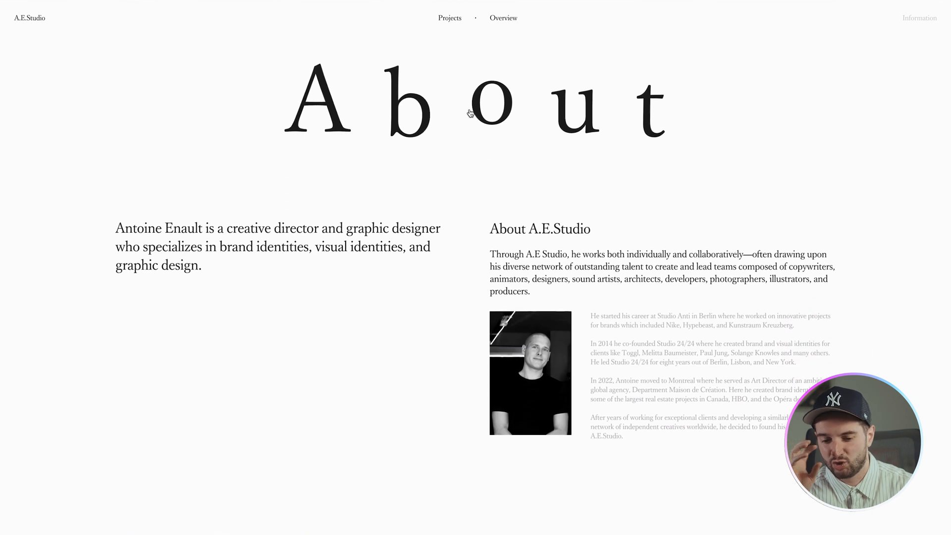
{"action": "scroll", "scroll_direction": "down", "scroll_amount": 3}
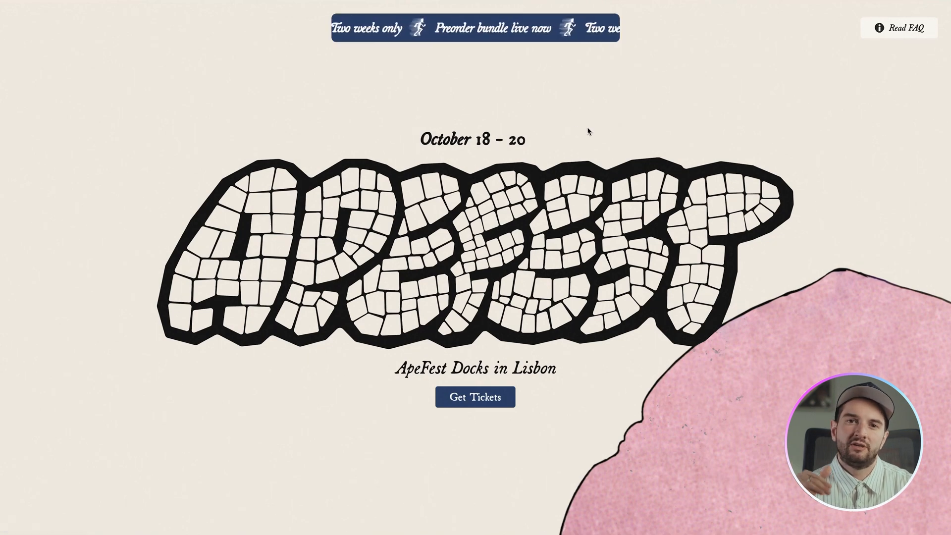
Scroll past the sailboat scene and '3 Ways to Shop' cards to 'Real Life Awaits Us'.
{"action": "scroll", "scroll_direction": "down", "scroll_amount": 3}
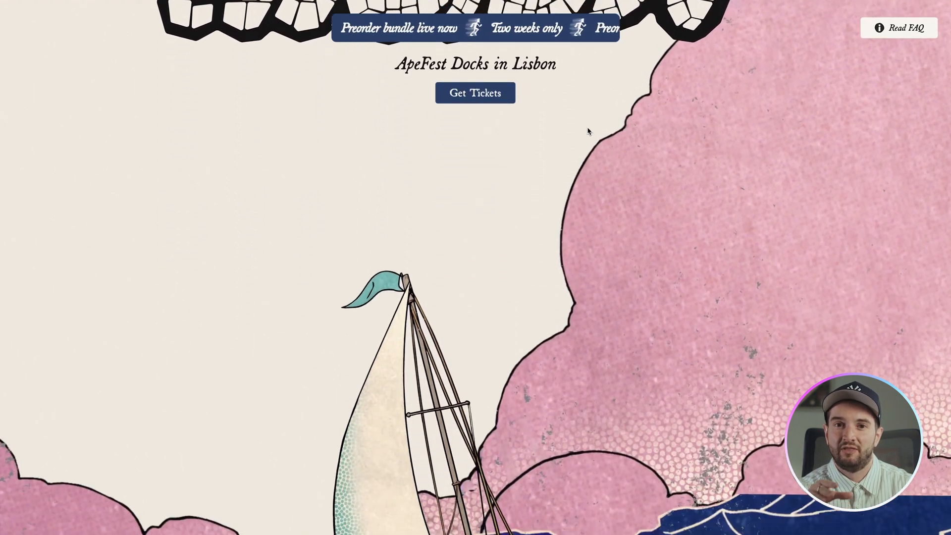
{"action": "scroll", "scroll_direction": "down", "scroll_amount": 3}
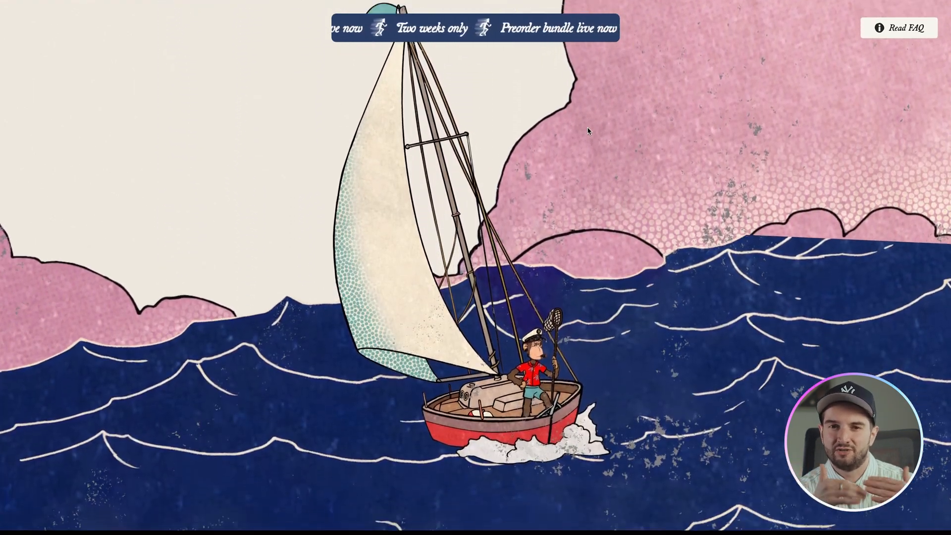
{"action": "scroll", "scroll_direction": "down", "scroll_amount": 3}
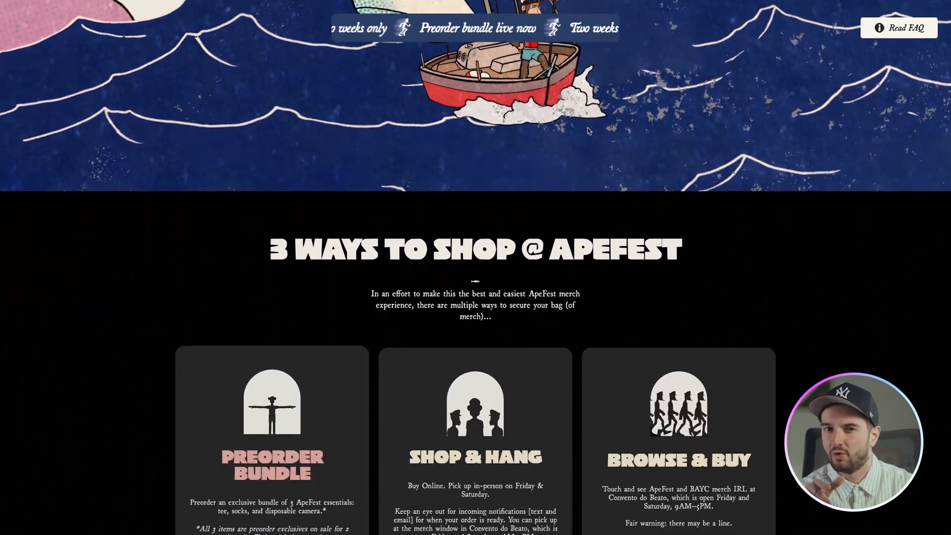
{"action": "scroll", "scroll_direction": "down", "scroll_amount": 3}
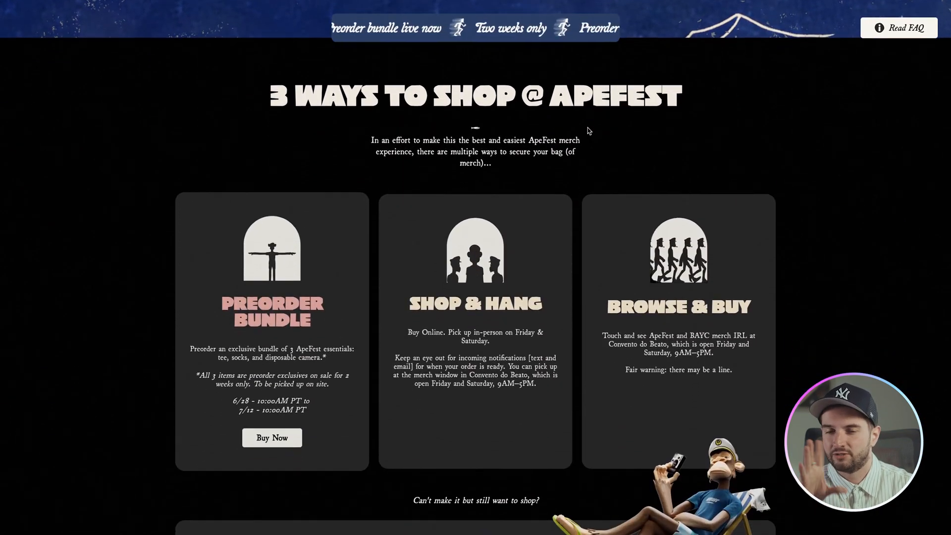
{"action": "scroll", "scroll_direction": "down", "scroll_amount": 3}
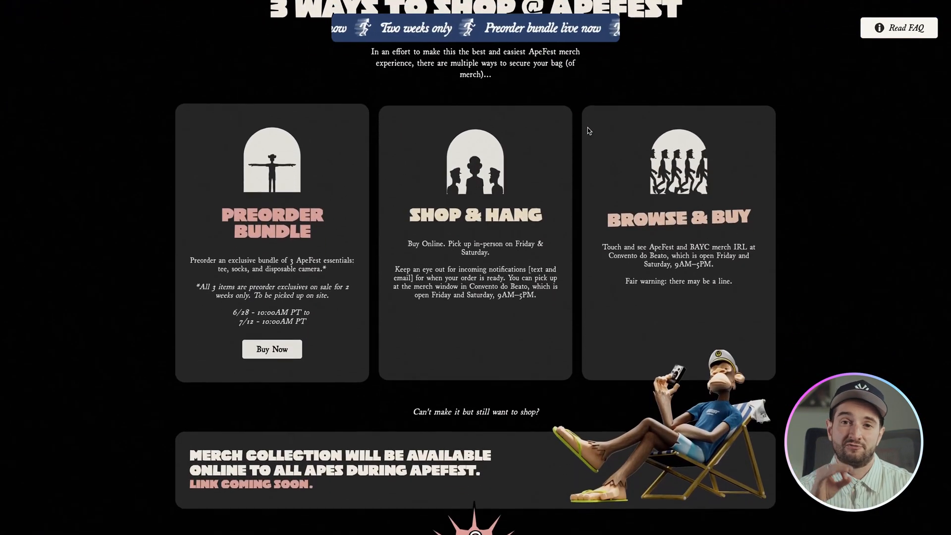
{"action": "scroll", "scroll_direction": "down", "scroll_amount": 3}
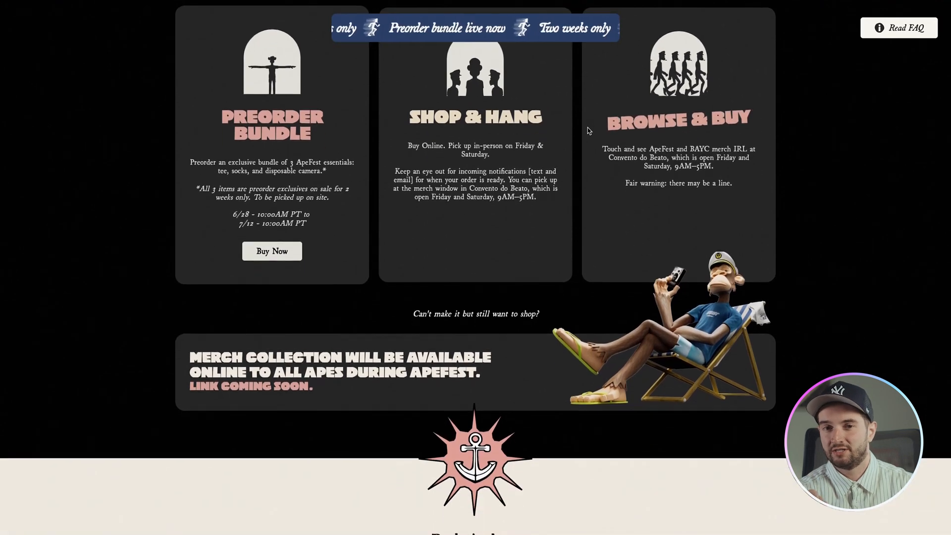
{"action": "scroll", "scroll_direction": "down", "scroll_amount": 3}
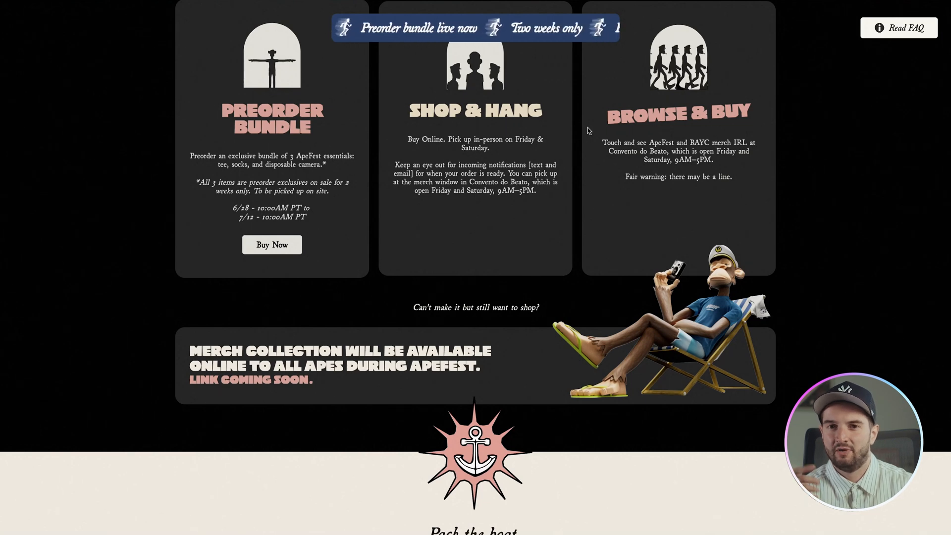
{"action": "scroll", "scroll_direction": "down", "scroll_amount": 3}
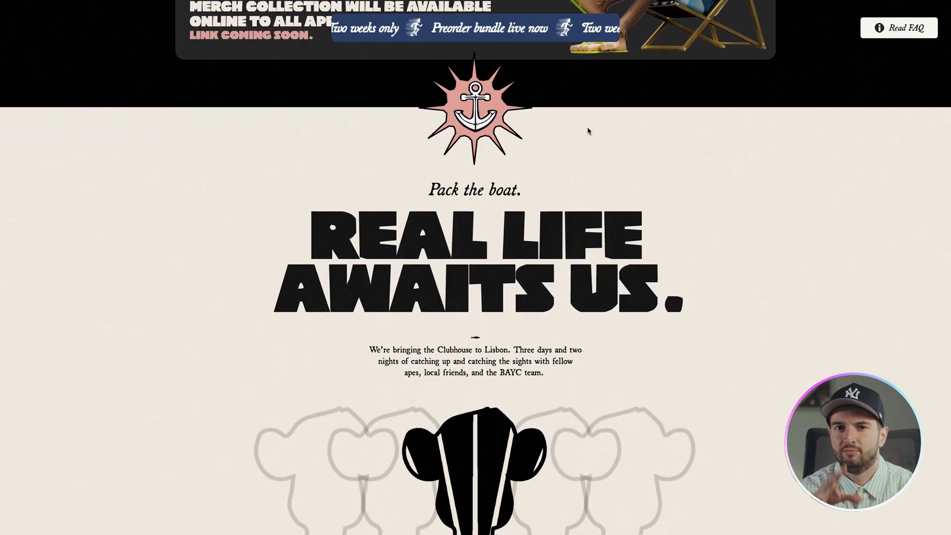
Scroll past the party and free admission sections to 'Secure a Ticket Before Booking Travel'.
{"action": "scroll", "scroll_direction": "down", "scroll_amount": 3}
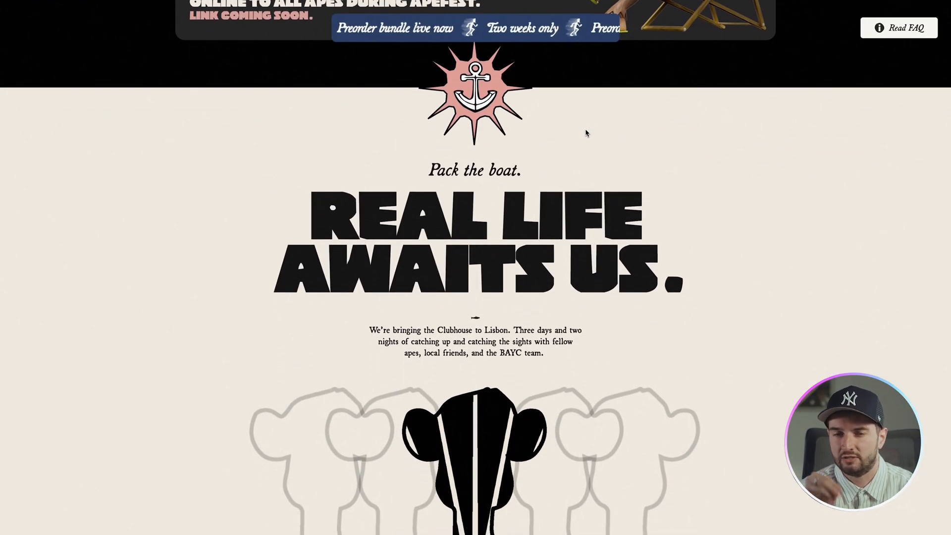
{"action": "scroll", "scroll_direction": "up", "scroll_amount": 3}
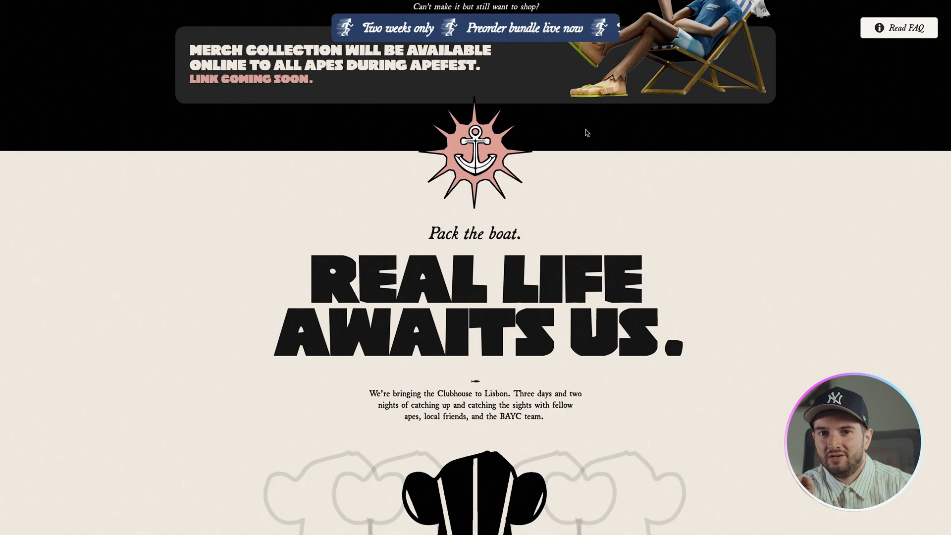
{"action": "scroll", "scroll_direction": "down", "scroll_amount": 3}
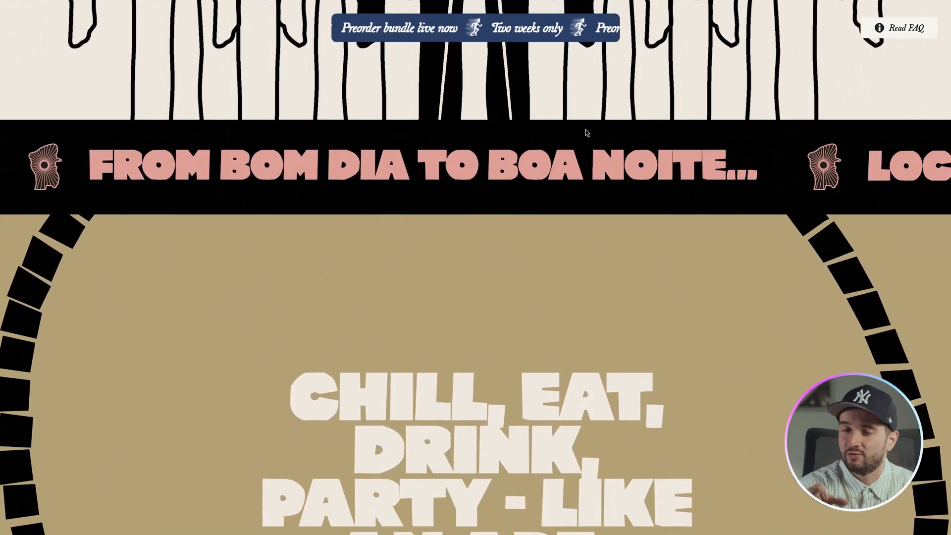
{"action": "scroll", "scroll_direction": "down", "scroll_amount": 3}
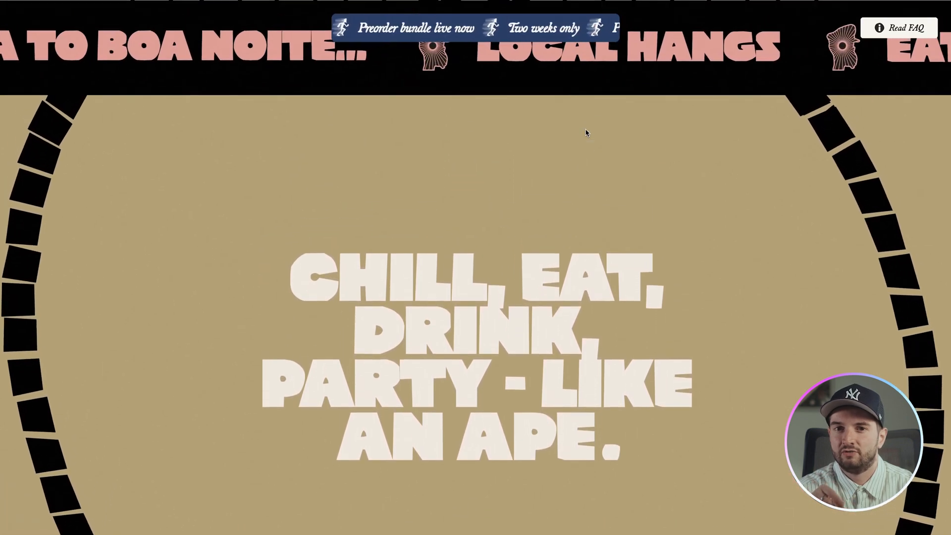
{"action": "scroll", "scroll_direction": "down", "scroll_amount": 3}
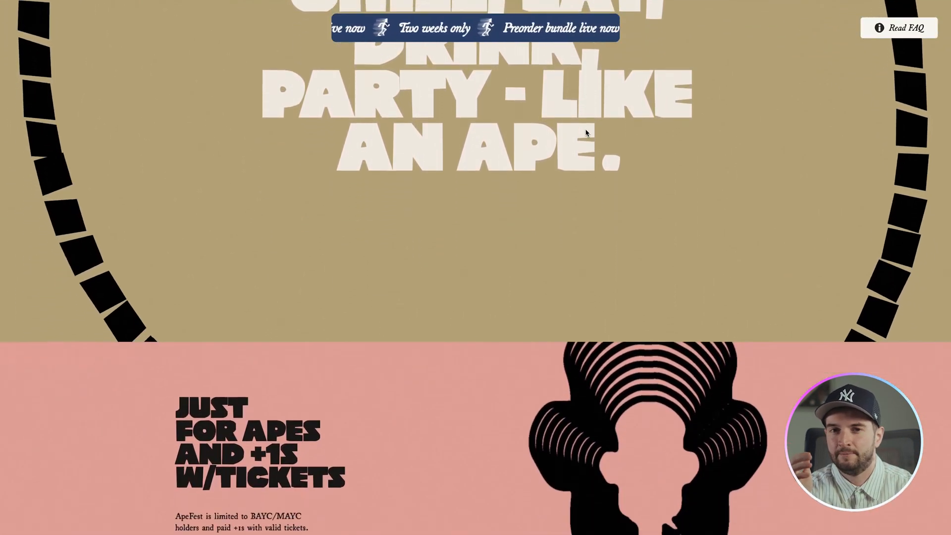
{"action": "scroll", "scroll_direction": "down", "scroll_amount": 3}
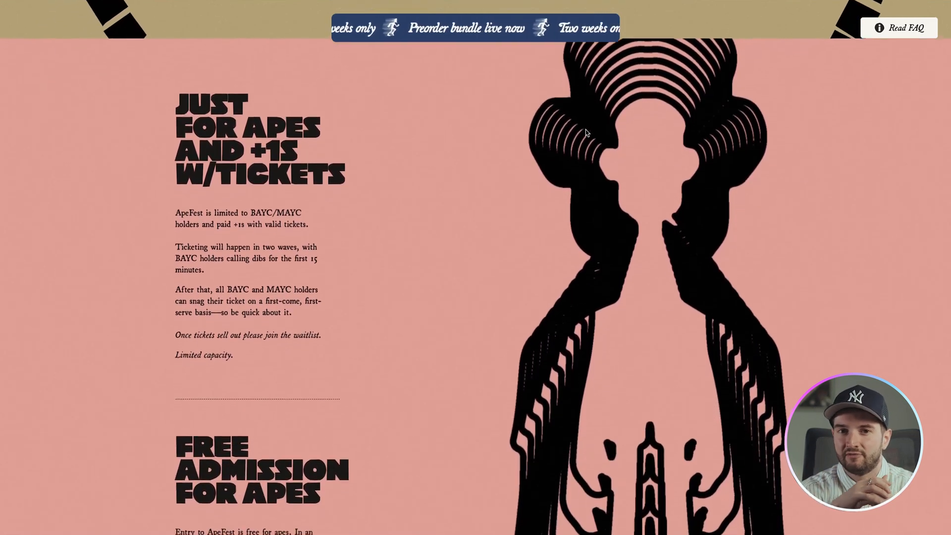
{"action": "scroll", "scroll_direction": "down", "scroll_amount": 3}
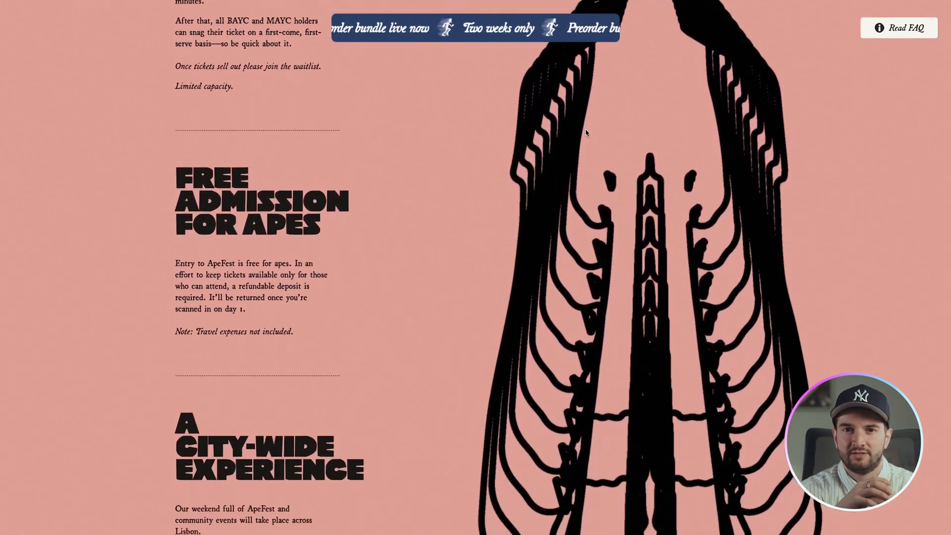
{"action": "scroll", "scroll_direction": "down", "scroll_amount": 3}
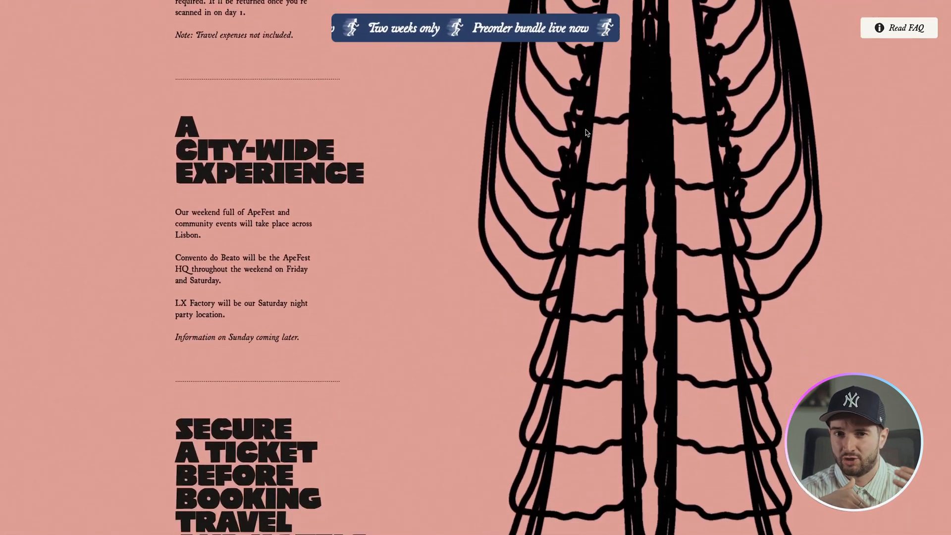
{"action": "scroll", "scroll_direction": "down", "scroll_amount": 3}
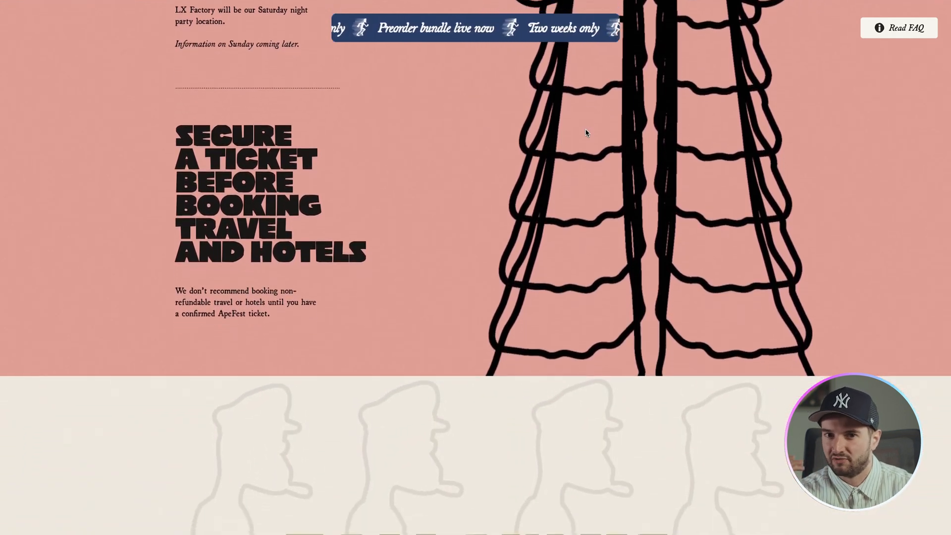
{"action": "scroll", "scroll_direction": "down", "scroll_amount": 3}
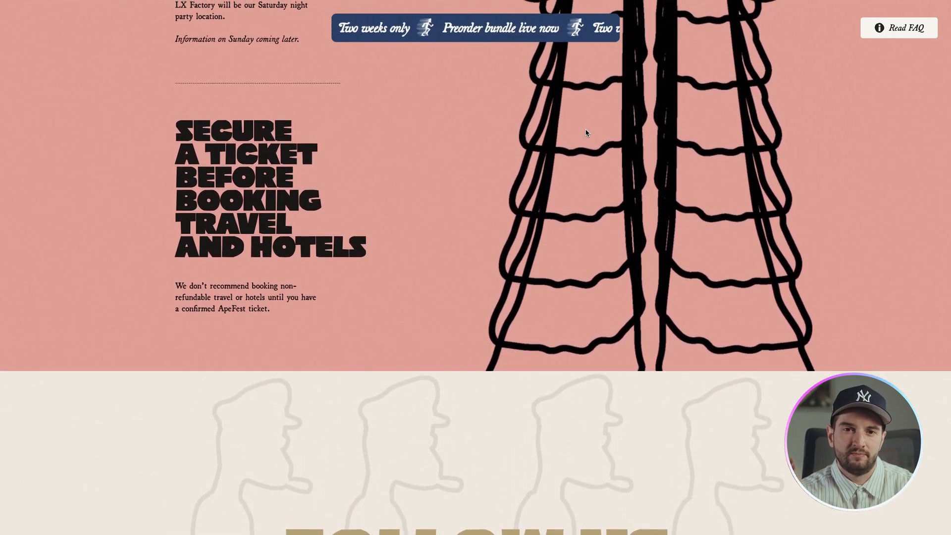
{"action": "scroll", "scroll_direction": "down", "scroll_amount": 3}
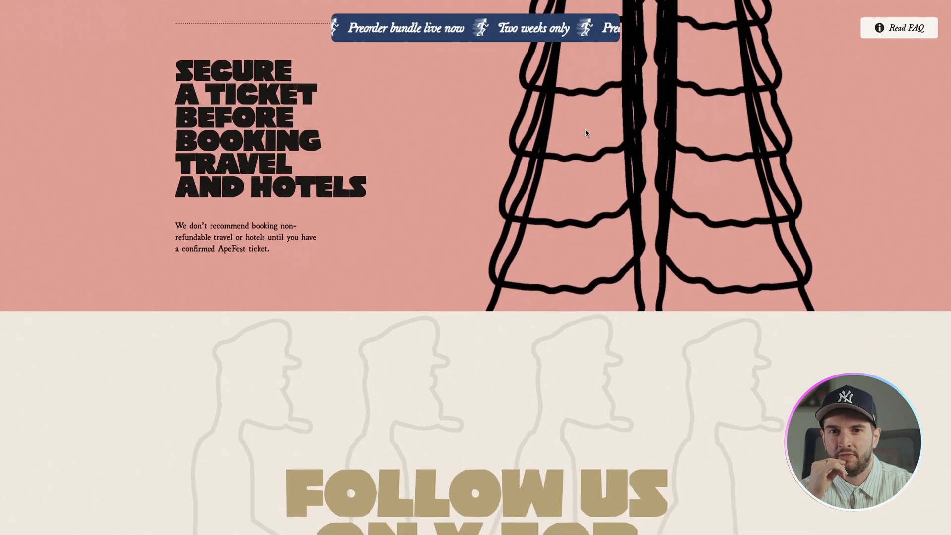
{"action": "scroll", "scroll_direction": "down", "scroll_amount": 3}
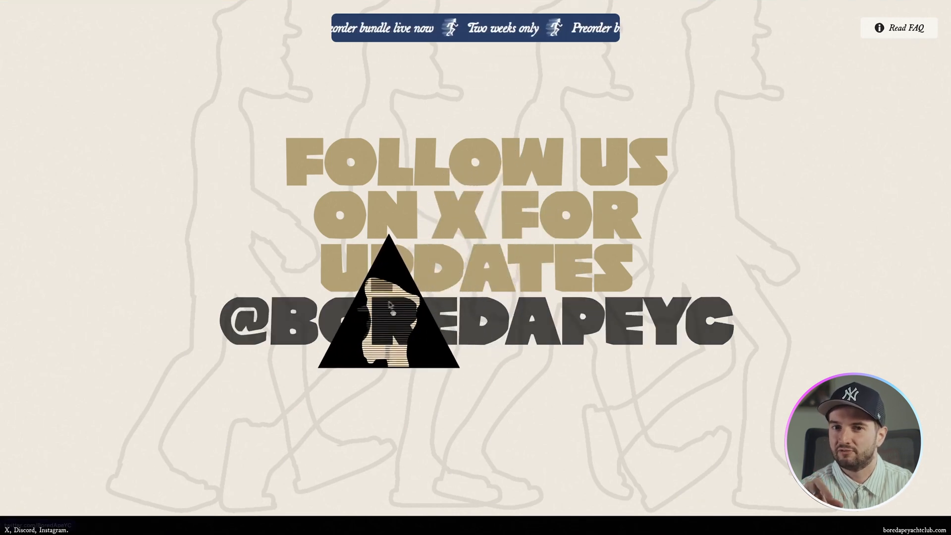
{"action": "scroll", "scroll_direction": "down", "scroll_amount": 3}
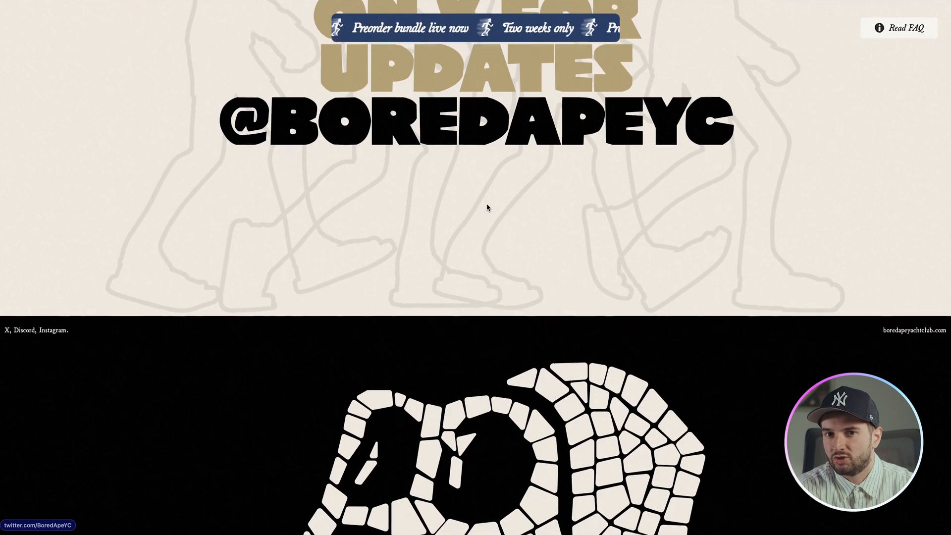
{"action": "scroll", "scroll_direction": "down", "scroll_amount": 3}
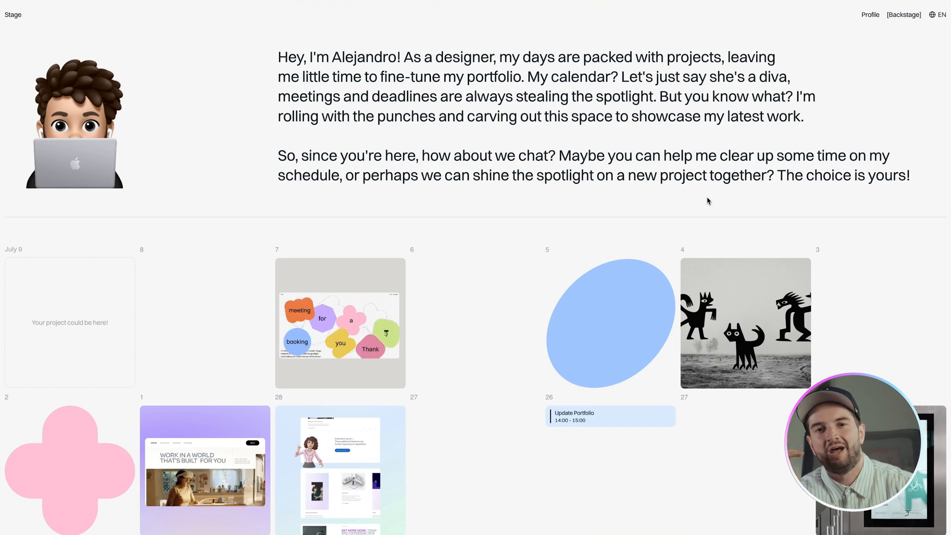
Scroll through many months of the project calendar grid, then back up to Alejandro's intro.
{"action": "scroll", "scroll_direction": "down", "scroll_amount": 3}
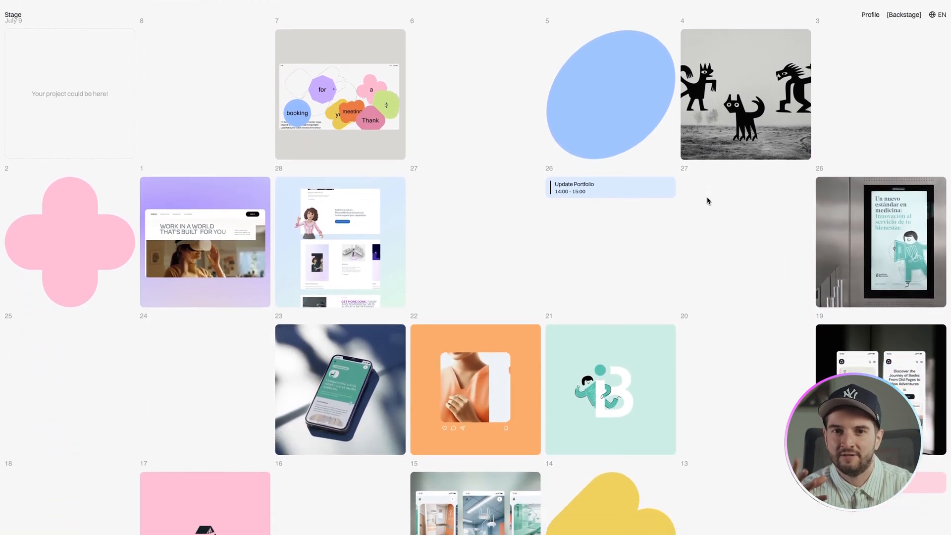
{"action": "scroll", "scroll_direction": "down", "scroll_amount": 3}
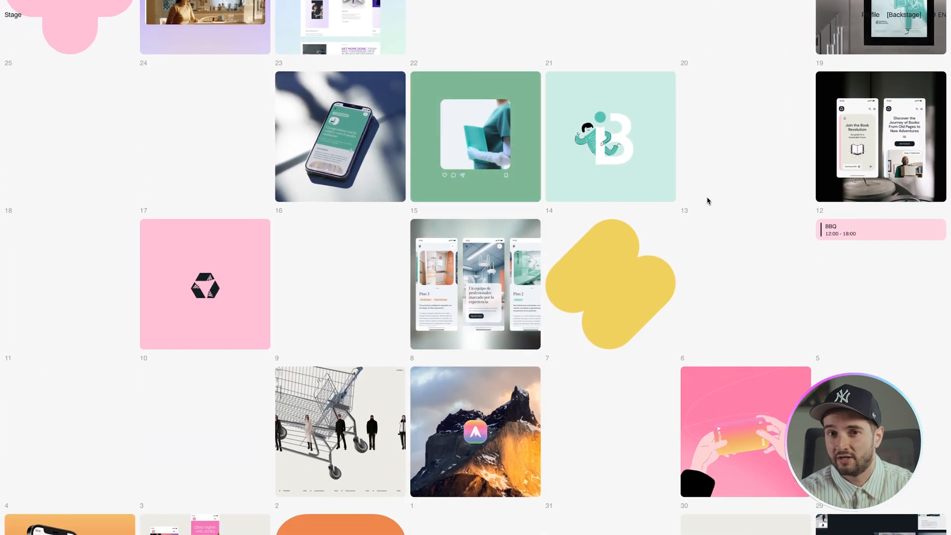
{"action": "scroll", "scroll_direction": "down", "scroll_amount": 3}
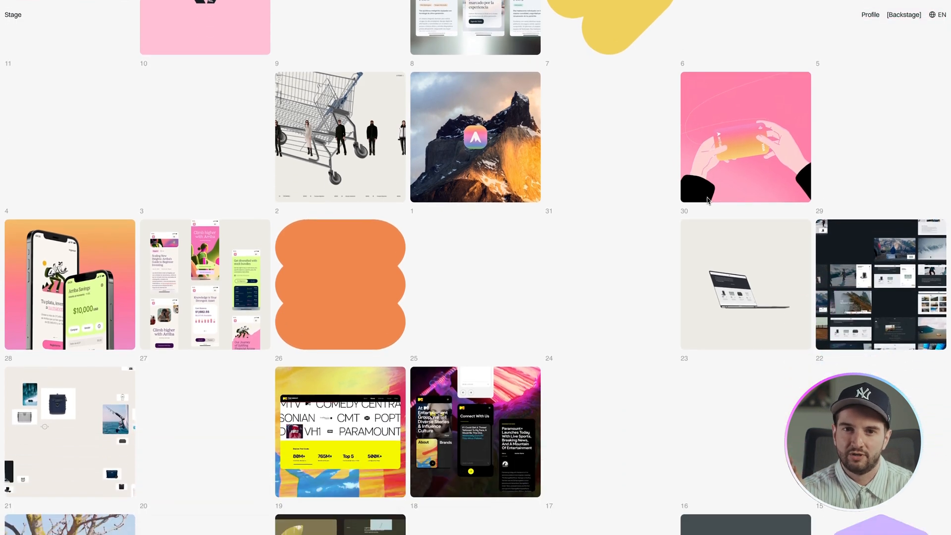
{"action": "scroll", "scroll_direction": "down", "scroll_amount": 3}
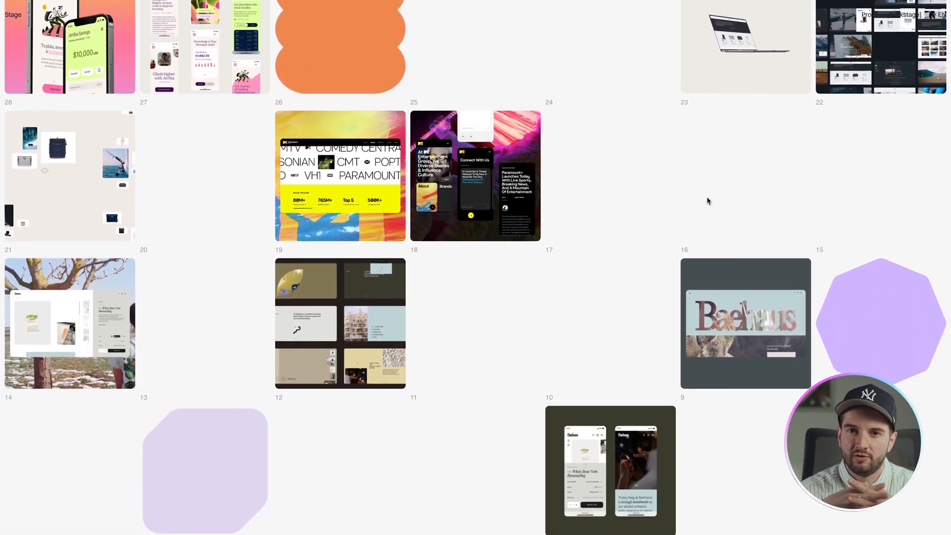
{"action": "scroll", "scroll_direction": "down", "scroll_amount": 3}
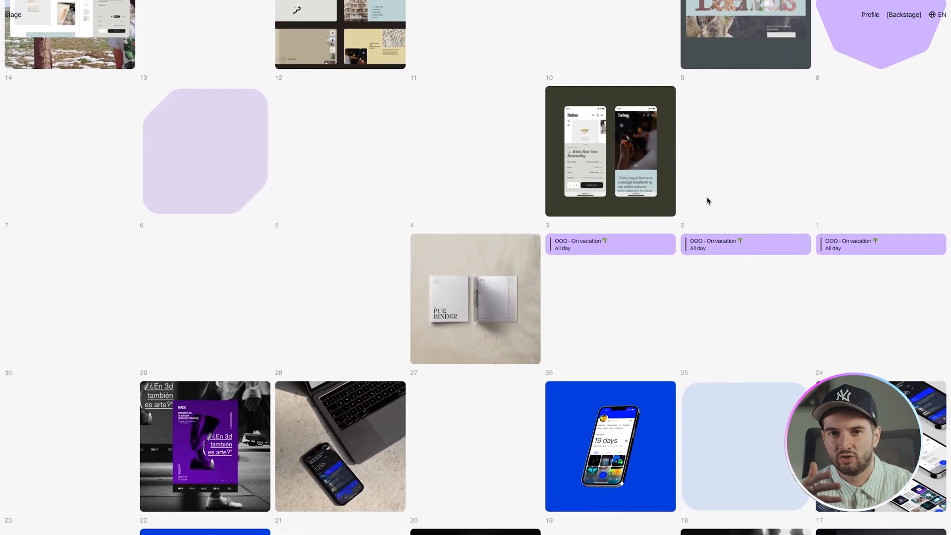
{"action": "scroll", "scroll_direction": "down", "scroll_amount": 3}
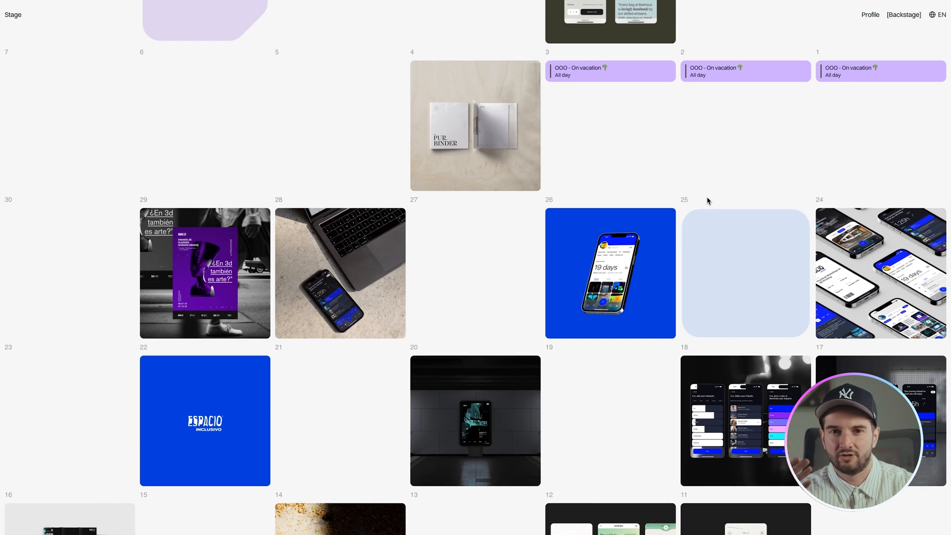
{"action": "scroll", "scroll_direction": "down", "scroll_amount": 3}
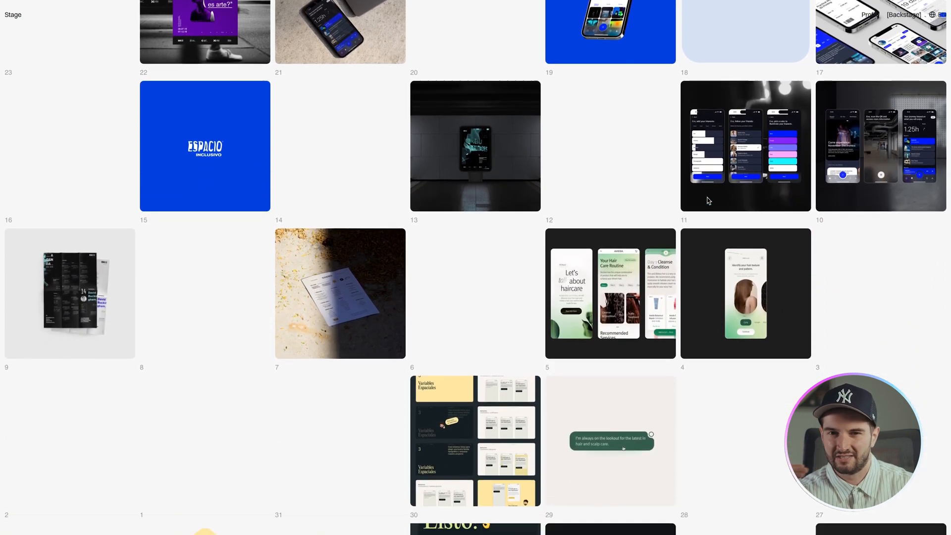
{"action": "scroll", "scroll_direction": "down", "scroll_amount": 3}
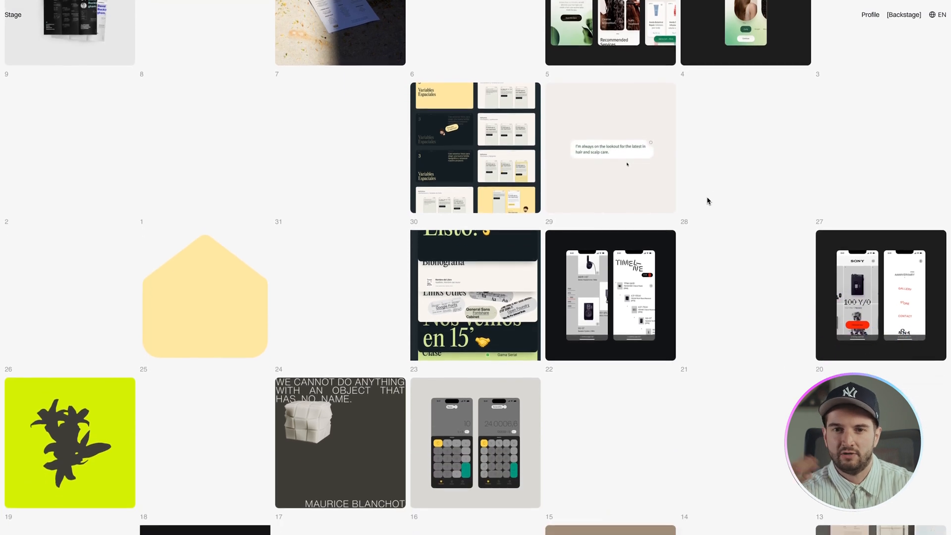
{"action": "scroll", "scroll_direction": "down", "scroll_amount": 3}
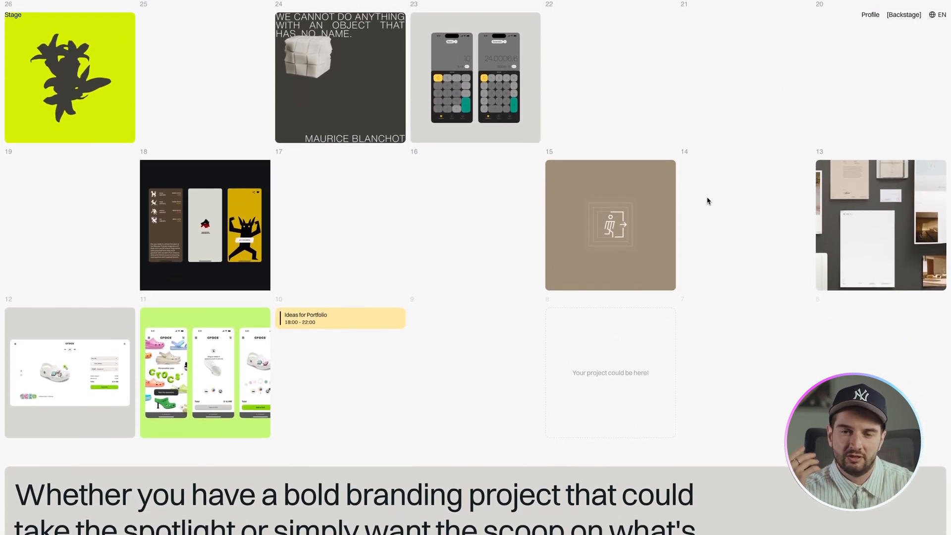
{"action": "scroll", "scroll_direction": "down", "scroll_amount": 3}
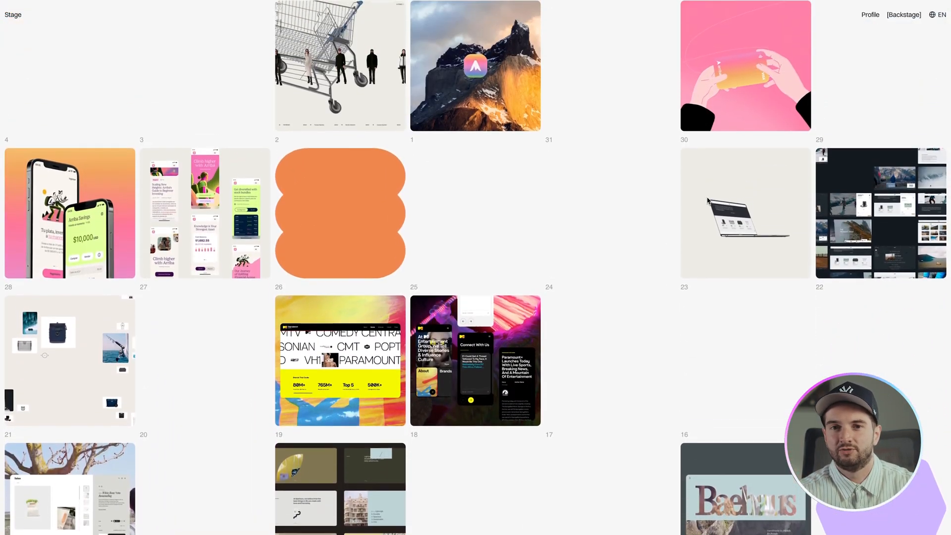
{"action": "scroll", "scroll_direction": "down", "scroll_amount": 3}
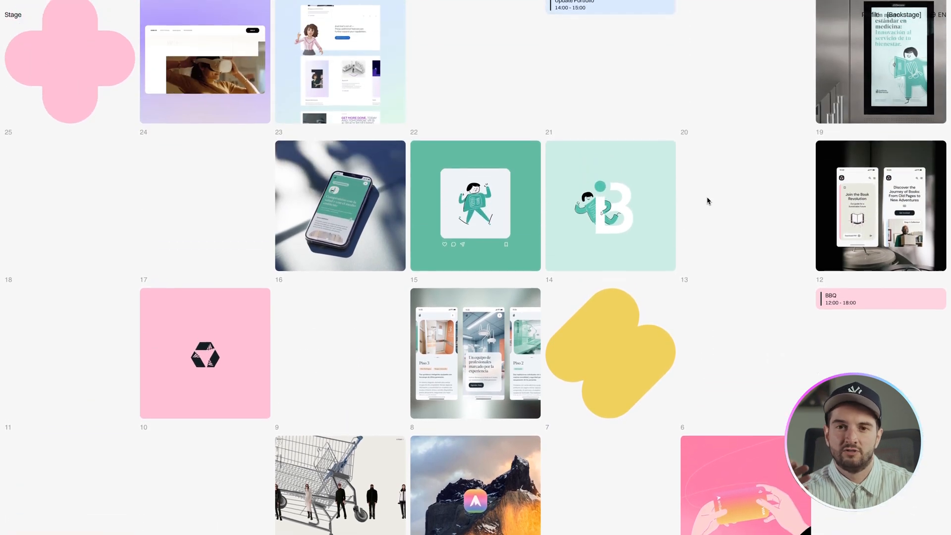
{"action": "scroll", "scroll_direction": "up", "scroll_amount": 3}
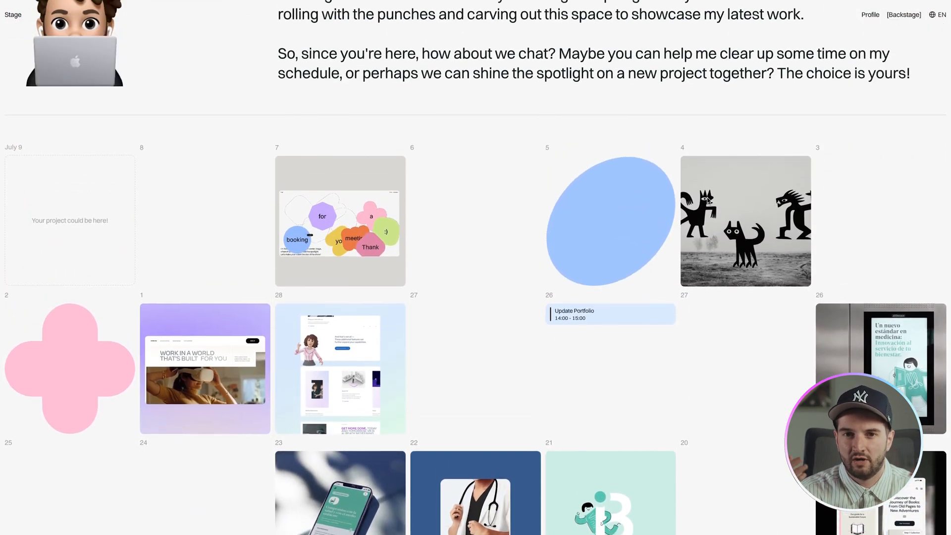
{"action": "scroll", "scroll_direction": "up", "scroll_amount": 3}
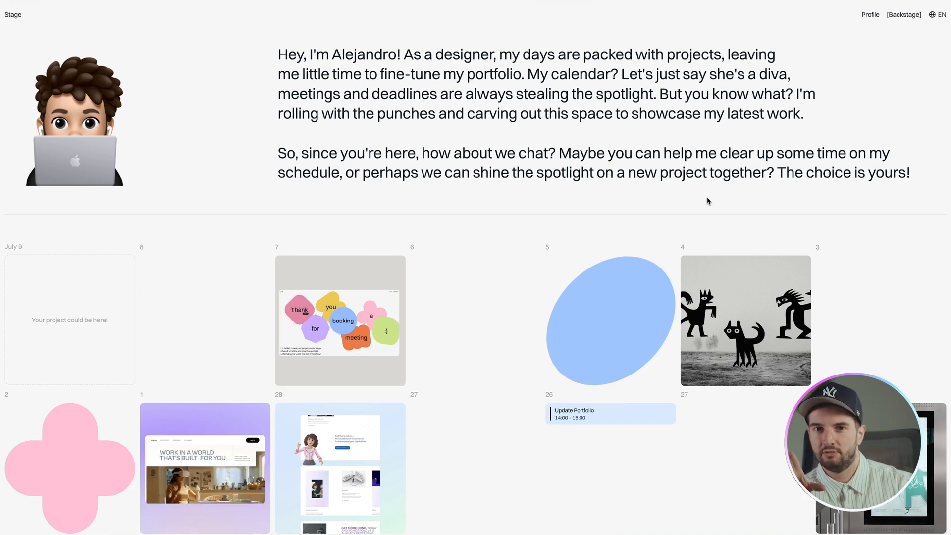
{"action": "scroll", "scroll_direction": "down", "scroll_amount": 3}
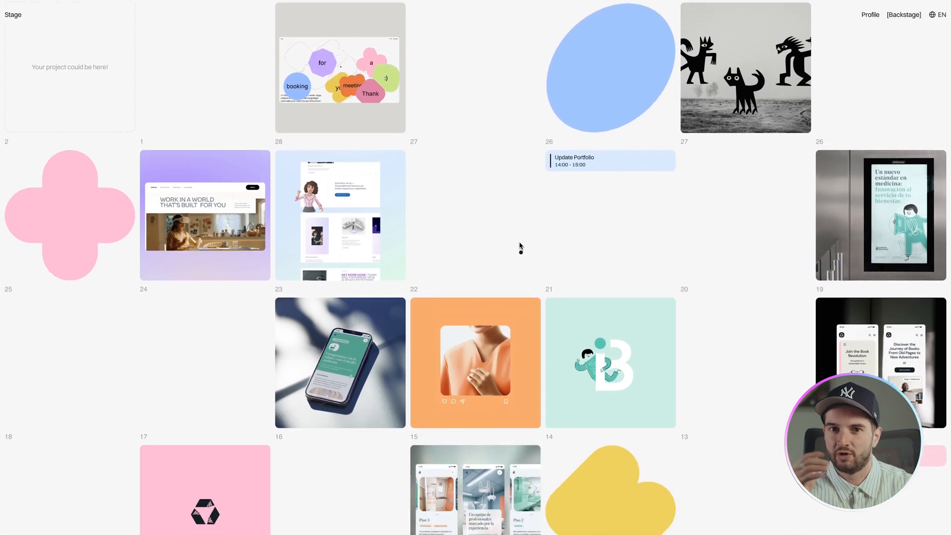
{"action": "scroll", "scroll_direction": "down", "scroll_amount": 3}
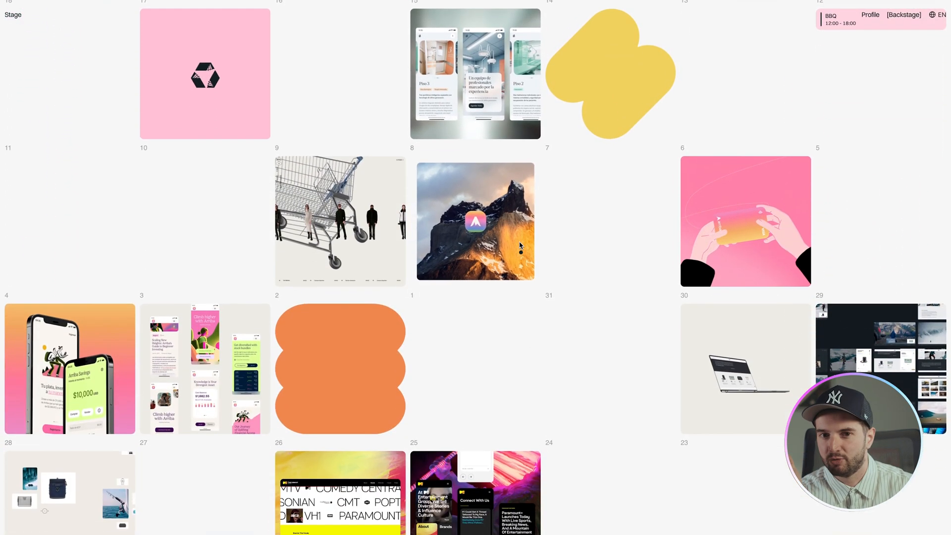
{"action": "scroll", "scroll_direction": "down", "scroll_amount": 3}
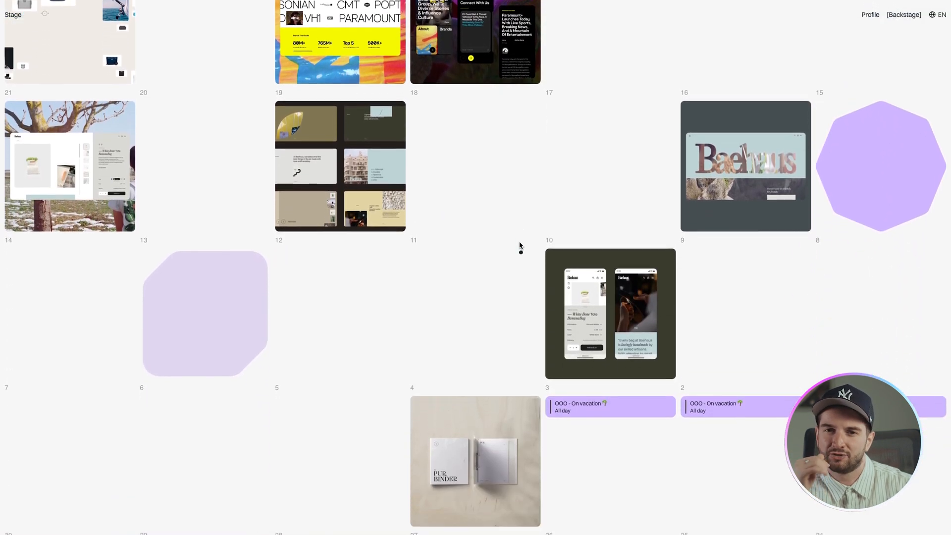
{"action": "scroll", "scroll_direction": "down", "scroll_amount": 3}
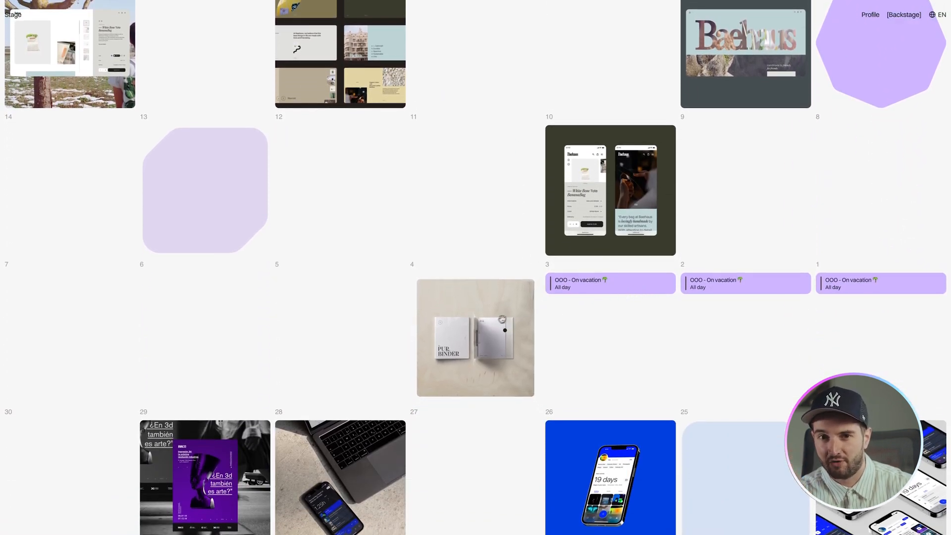
{"action": "scroll", "scroll_direction": "down", "scroll_amount": 3}
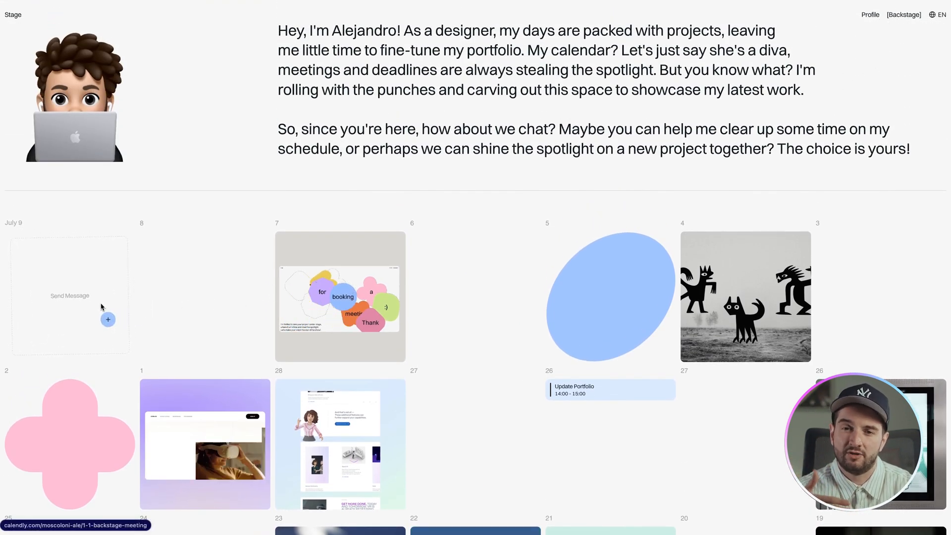
Scroll past the calendar grid to the 'Drop me a line and let's chat!' footer.
{"action": "scroll", "scroll_direction": "down", "scroll_amount": 3}
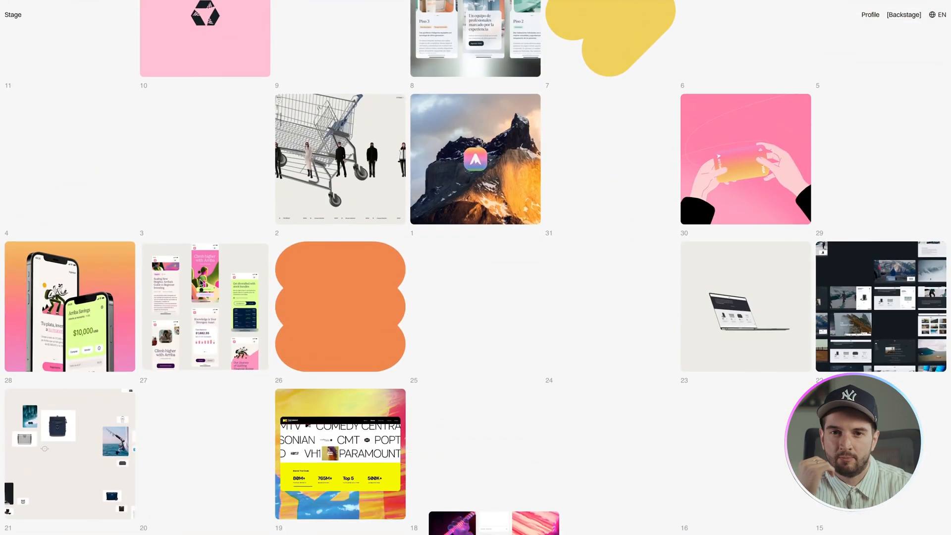
{"action": "scroll", "scroll_direction": "down", "scroll_amount": 3}
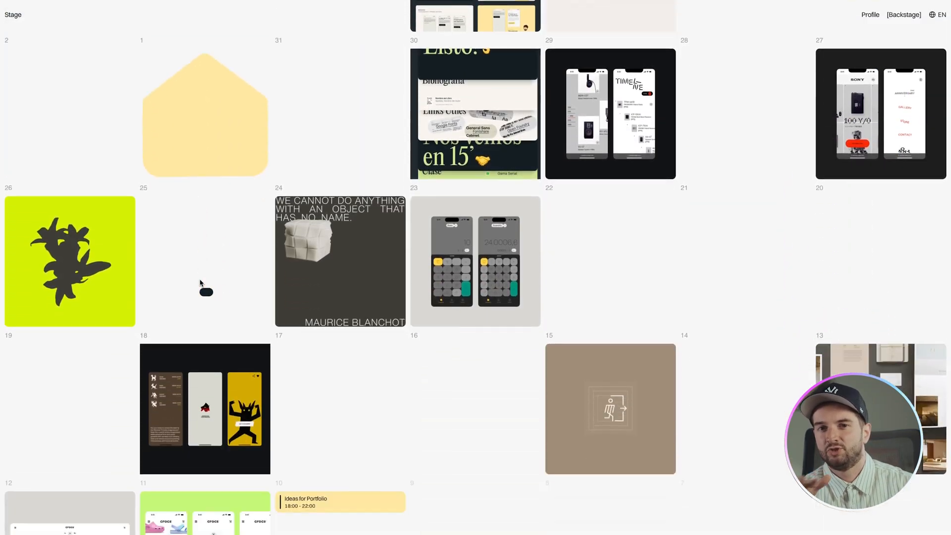
{"action": "scroll", "scroll_direction": "down", "scroll_amount": 3}
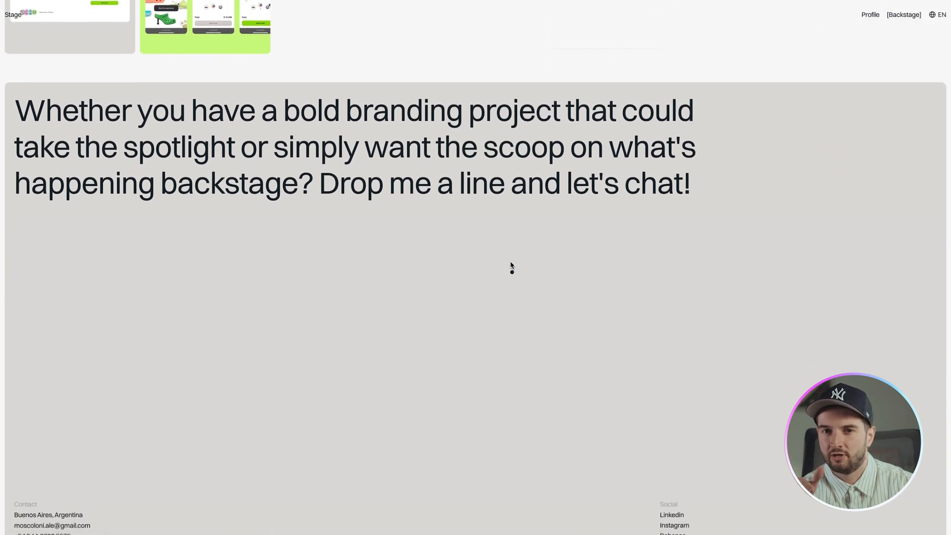
Show the full footer and open the EN language menu listing English and Spanish.
{"action": "scroll", "scroll_direction": "down", "scroll_amount": 3}
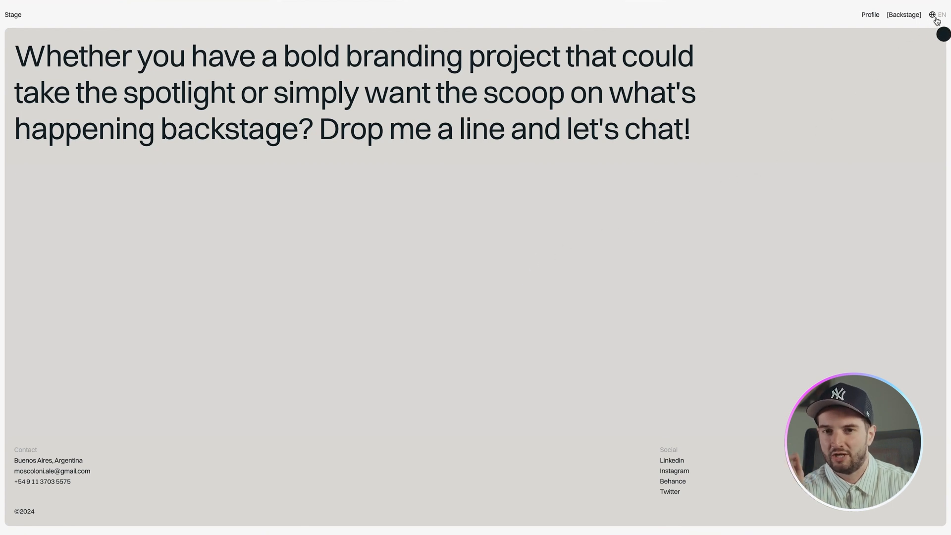
{"action": "left_click", "coordinate": [938, 14]}
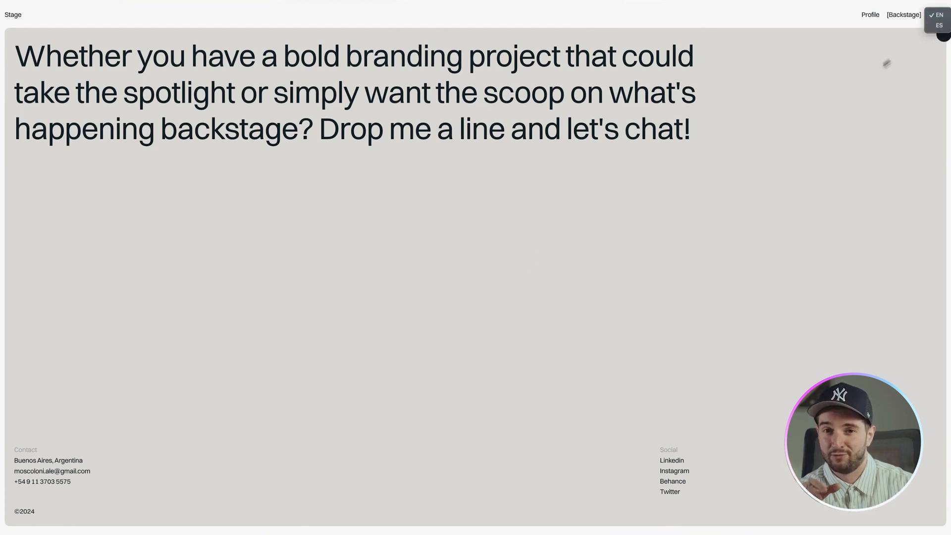